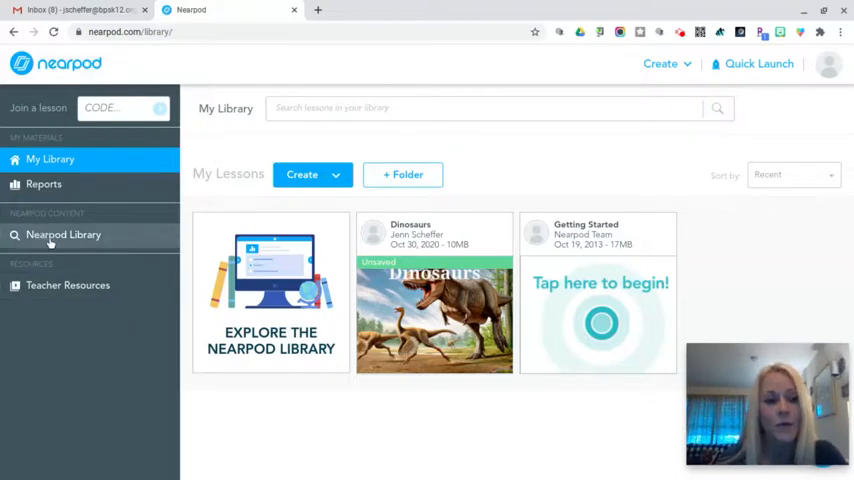
Step: Switch from My Library to the Nearpod Library and browse its Standards filter list without choosing one
left_click(64, 234)
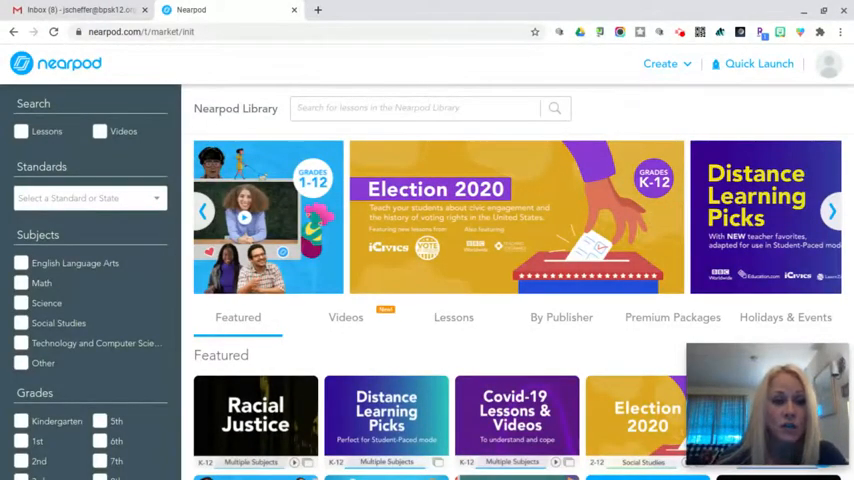
left_click(832, 212)
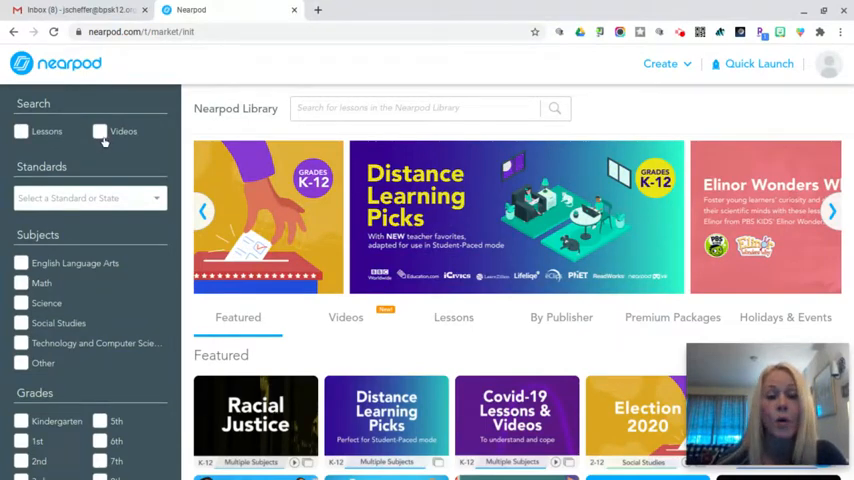
left_click(832, 212)
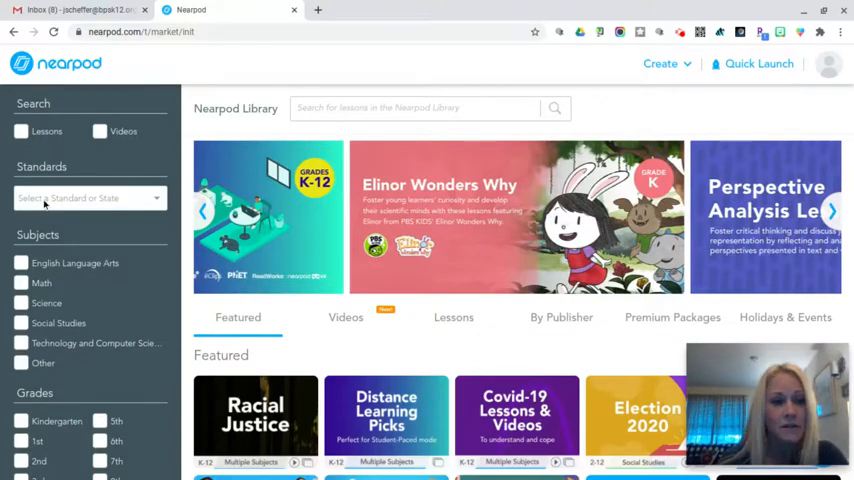
left_click(88, 196)
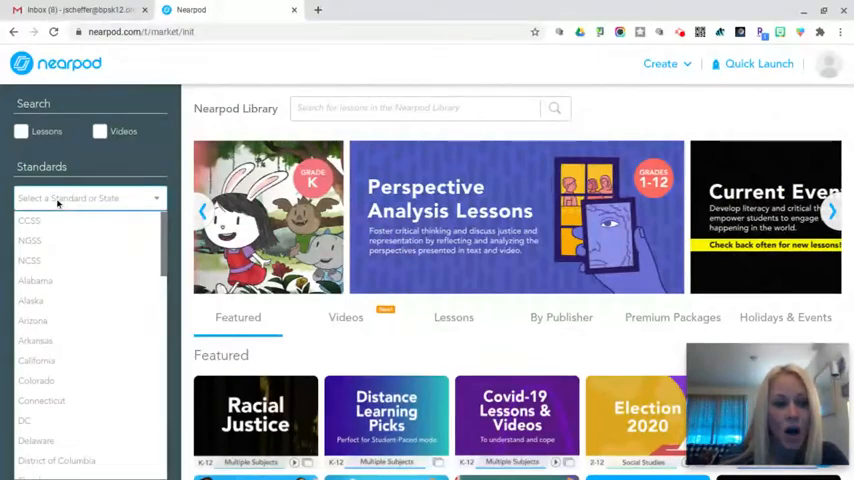
scroll("down", 3)
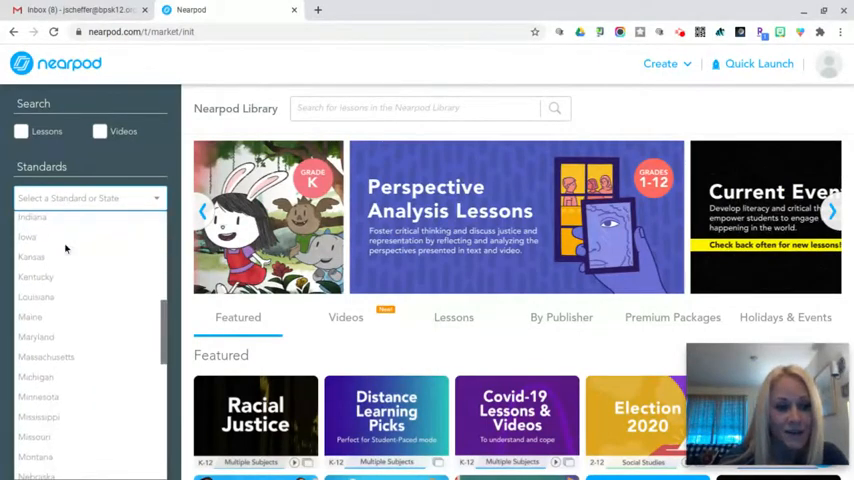
left_click(124, 164)
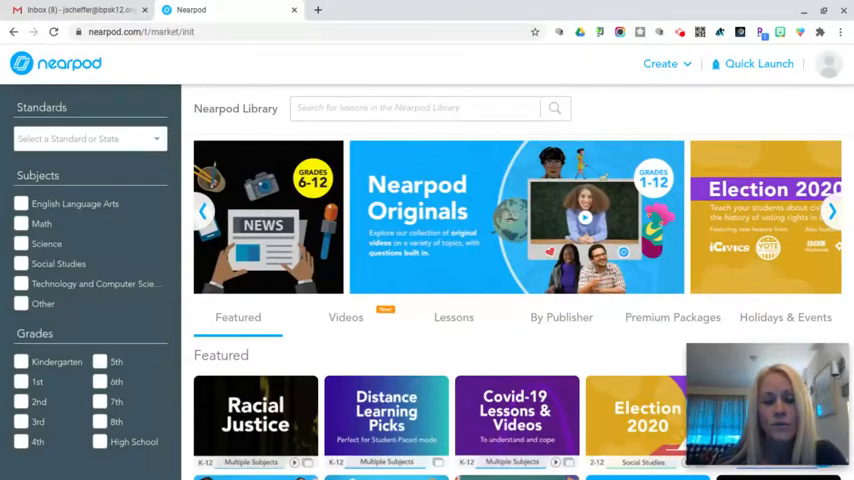
left_click(832, 210)
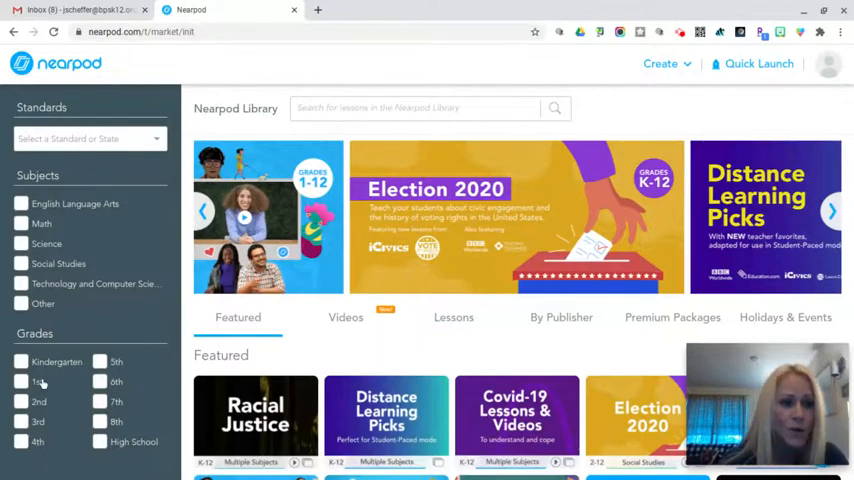
Step: Filter the library to Science and 8th grade and locate the Newton's Second Law of Motion lesson
left_click(832, 212)
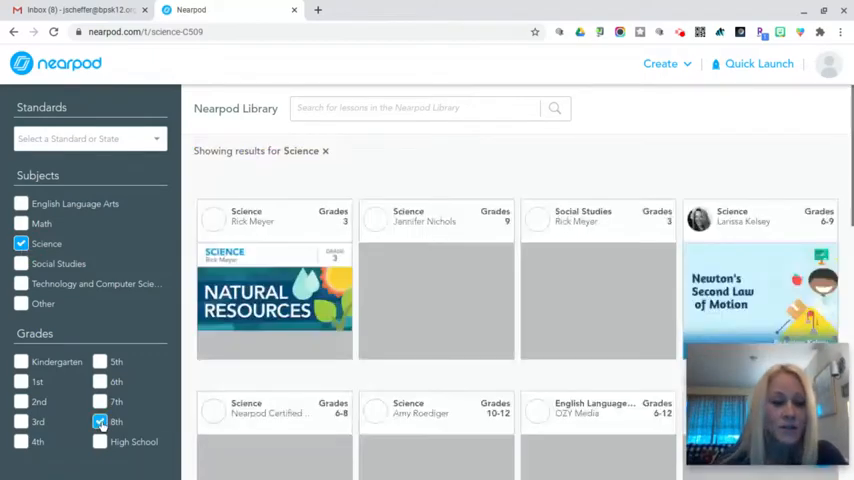
left_click(100, 422)
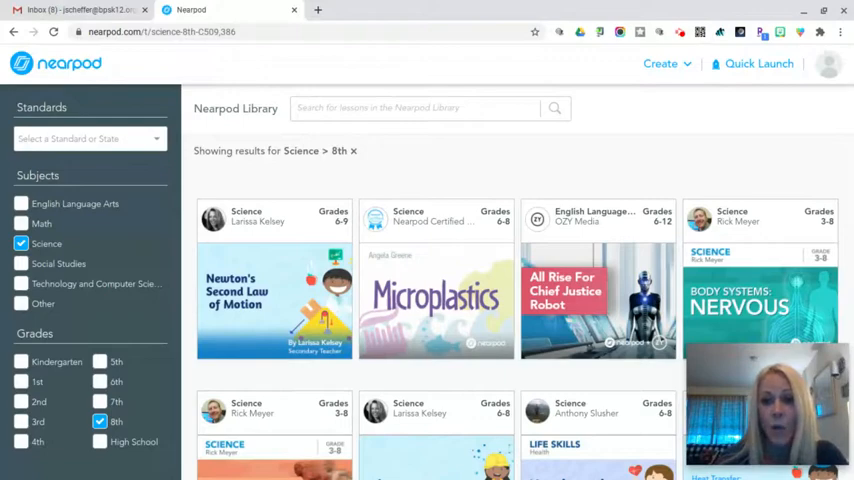
scroll("down", 3)
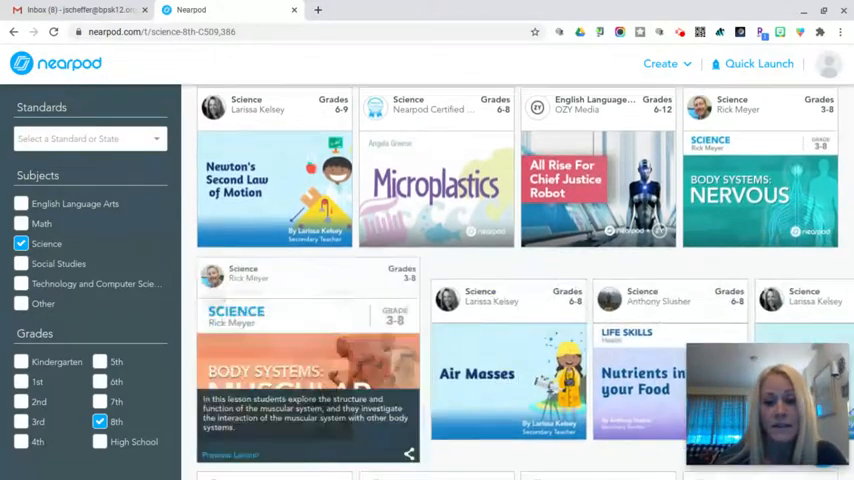
scroll("down", 3)
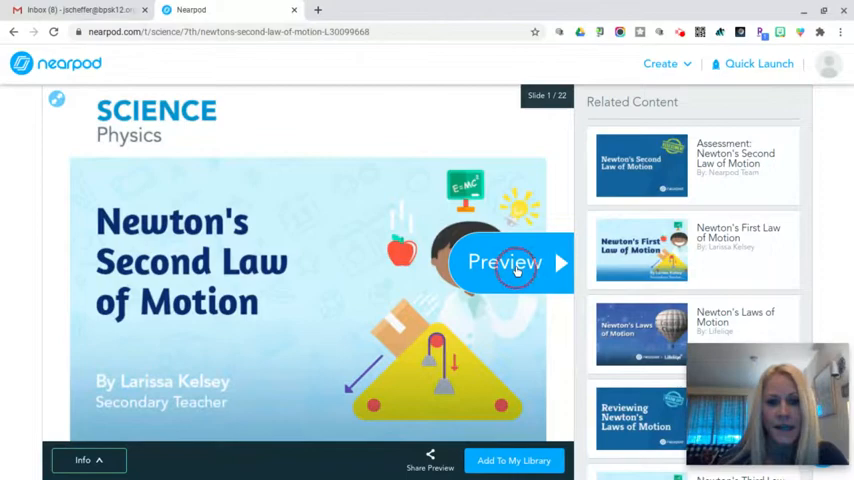
Step: Preview Newton's Second Law slides 1–6: objectives, Think-Pair-Share, open-ended question and discussion prompt
left_click(560, 262)
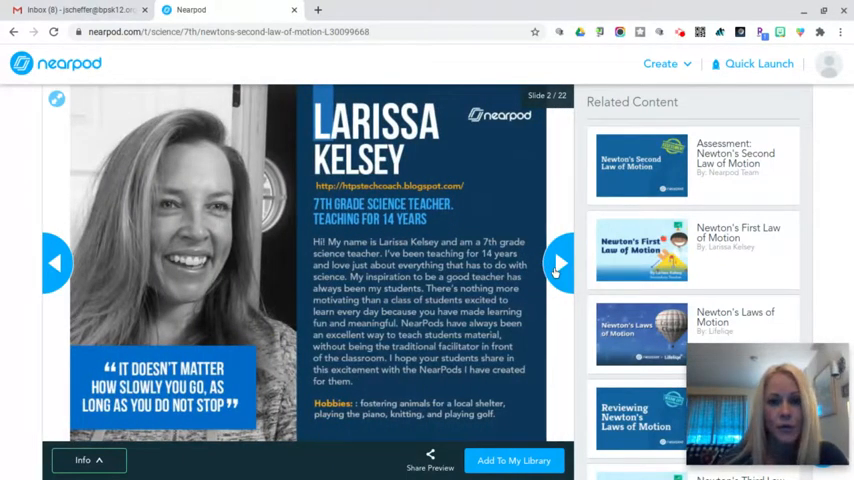
left_click(558, 264)
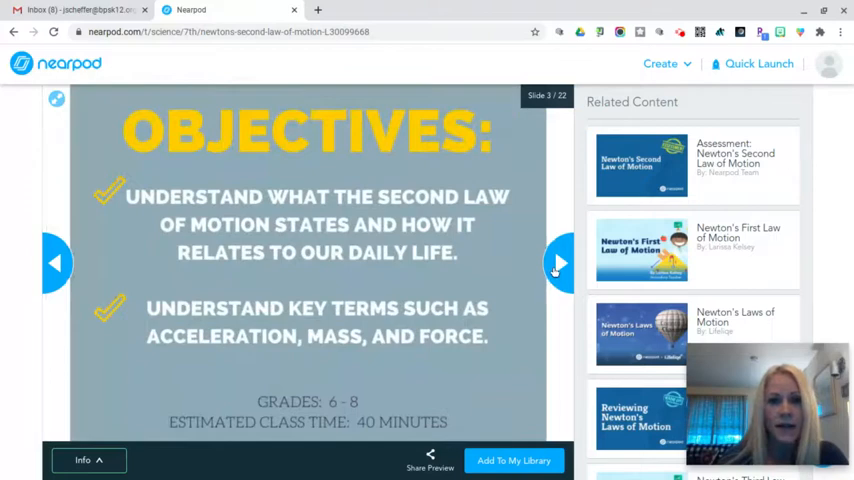
left_click(558, 264)
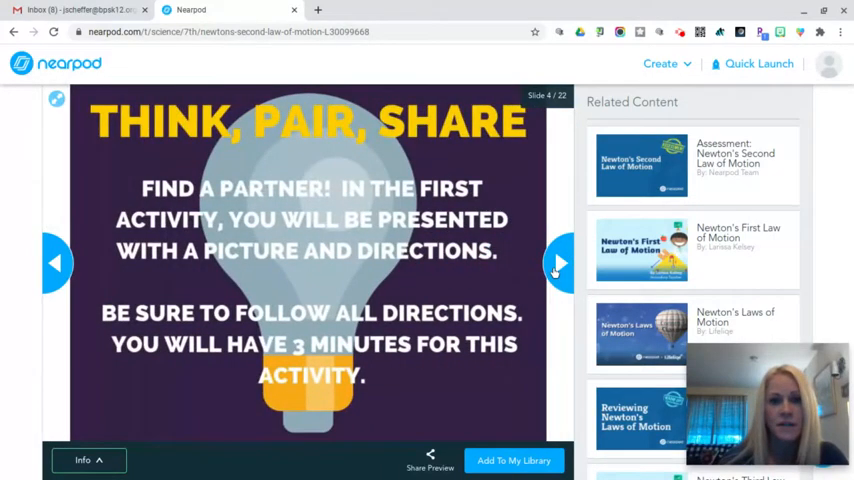
left_click(558, 264)
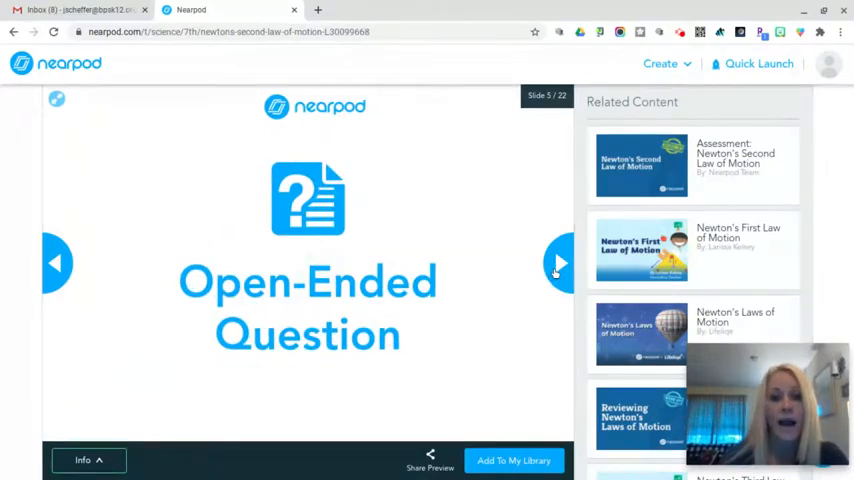
left_click(558, 262)
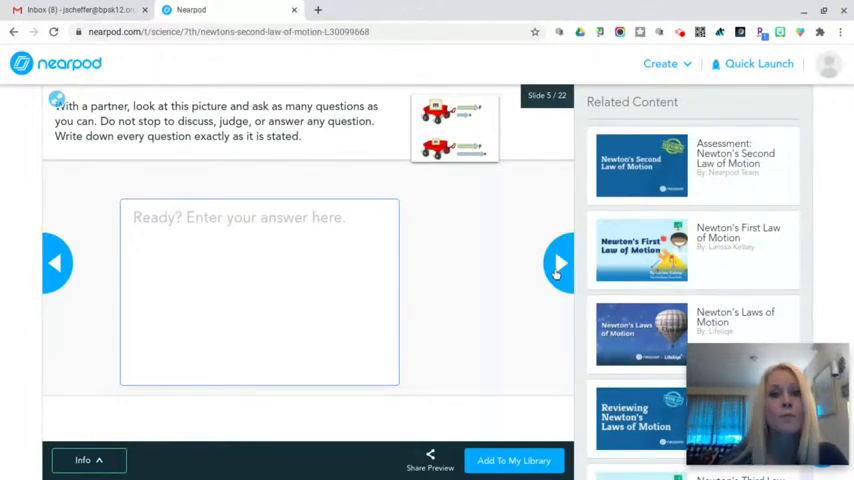
left_click(556, 264)
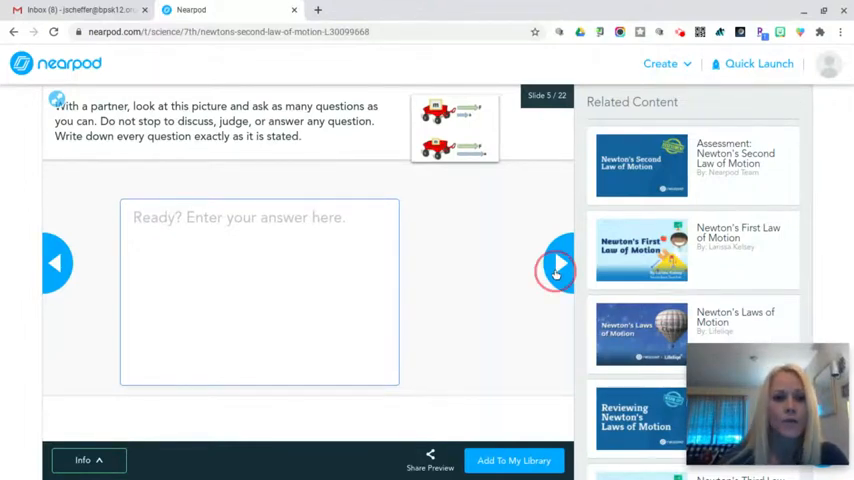
left_click(558, 264)
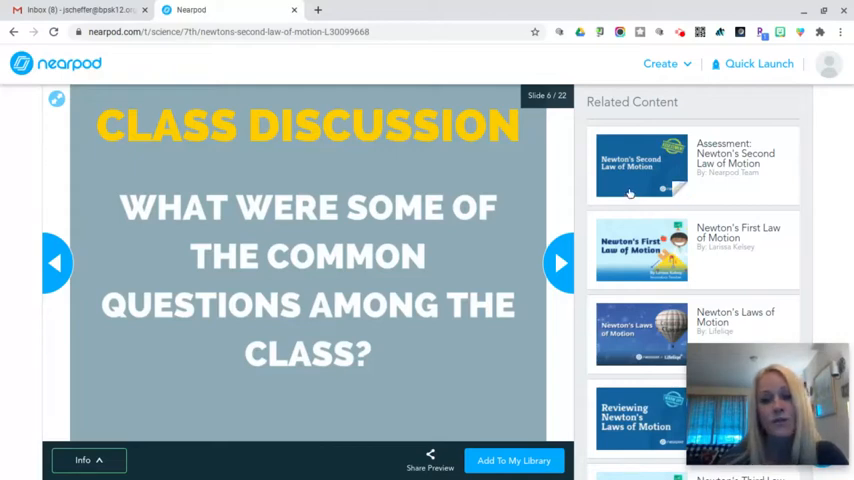
scroll("down", 3)
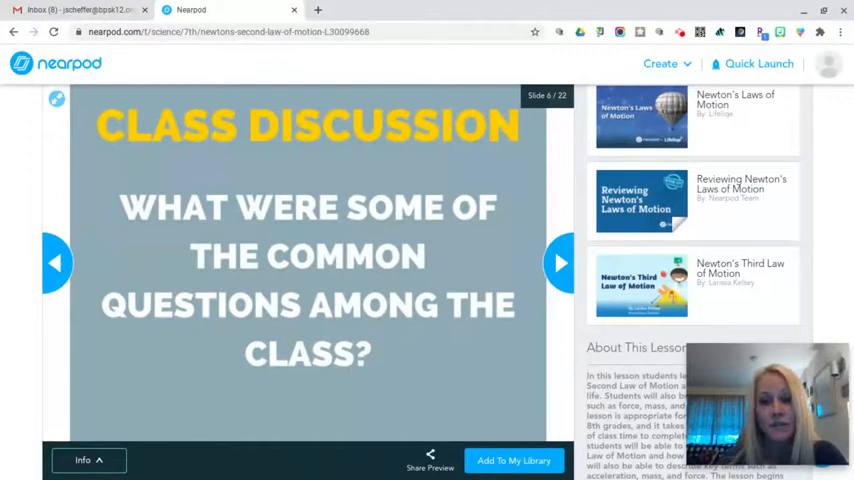
scroll("up", 3)
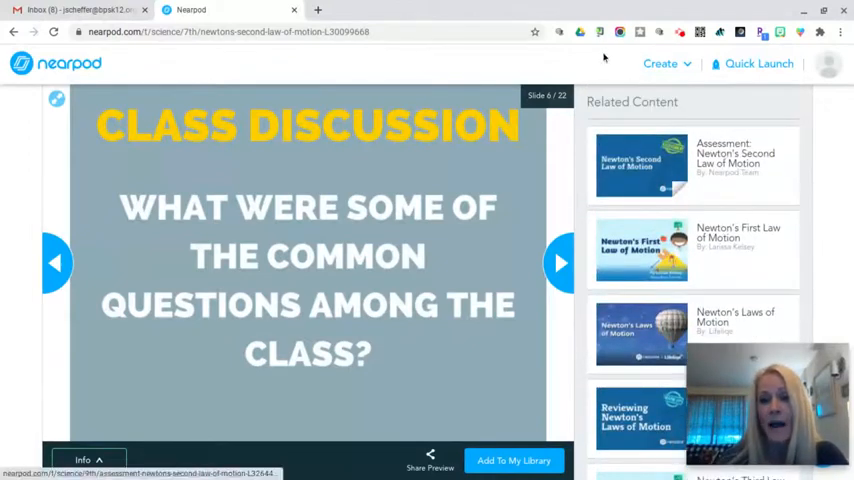
mouse_move(676, 132)
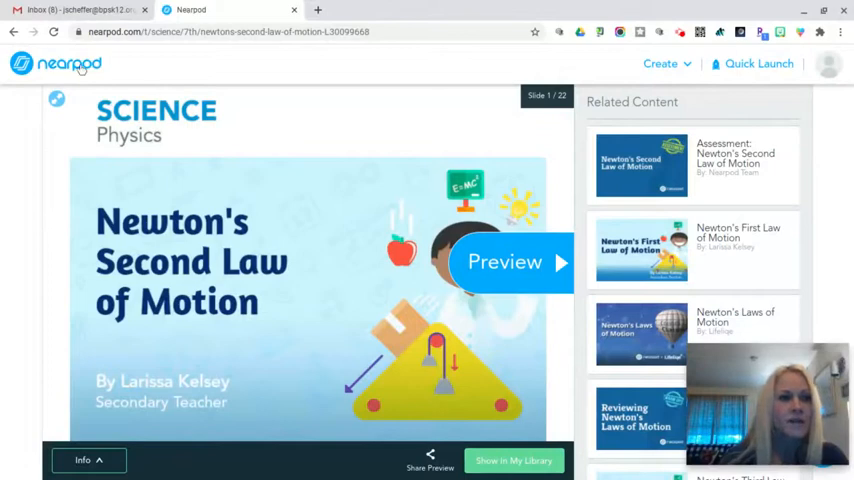
Step: Return to My Library and create a new folder named 'Science', then go back up to My Lessons
left_click(56, 64)
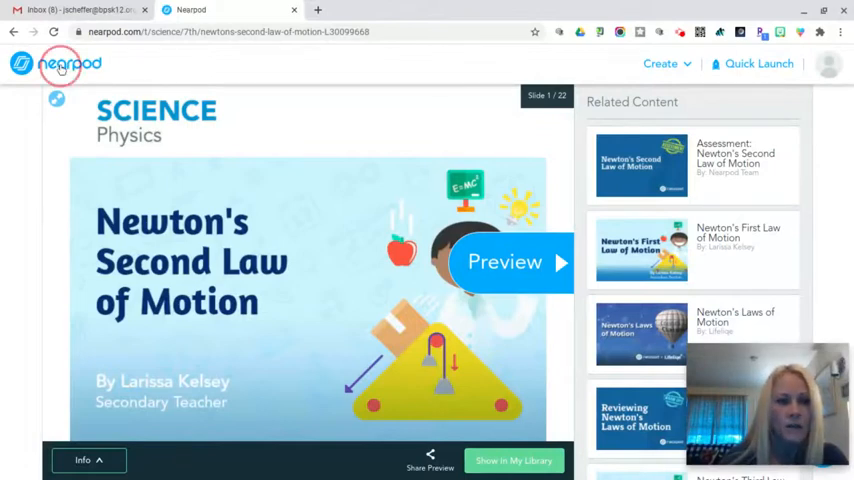
left_click(56, 64)
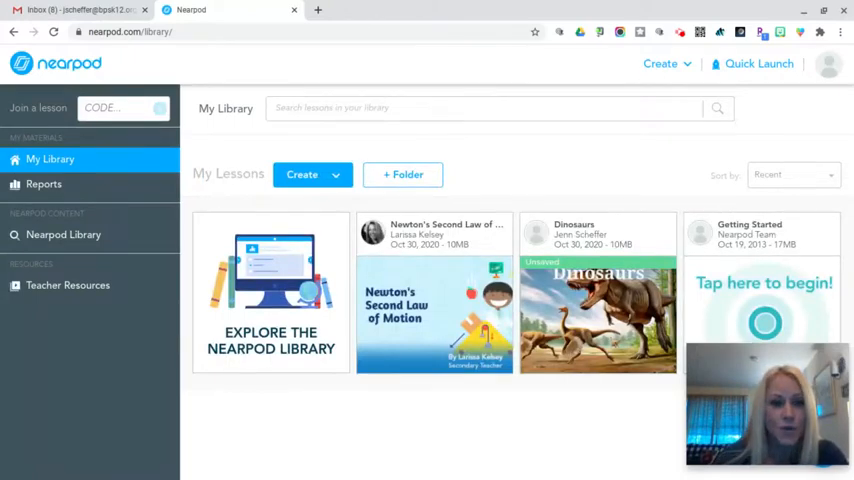
mouse_move(404, 174)
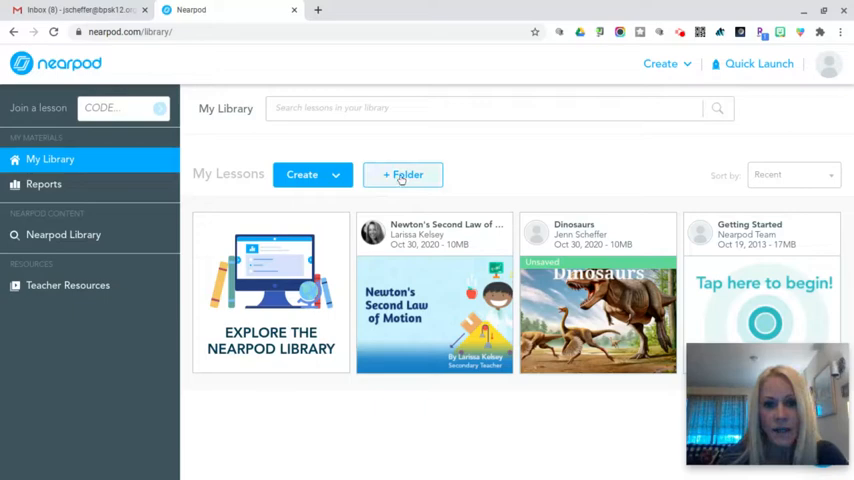
left_click(402, 174)
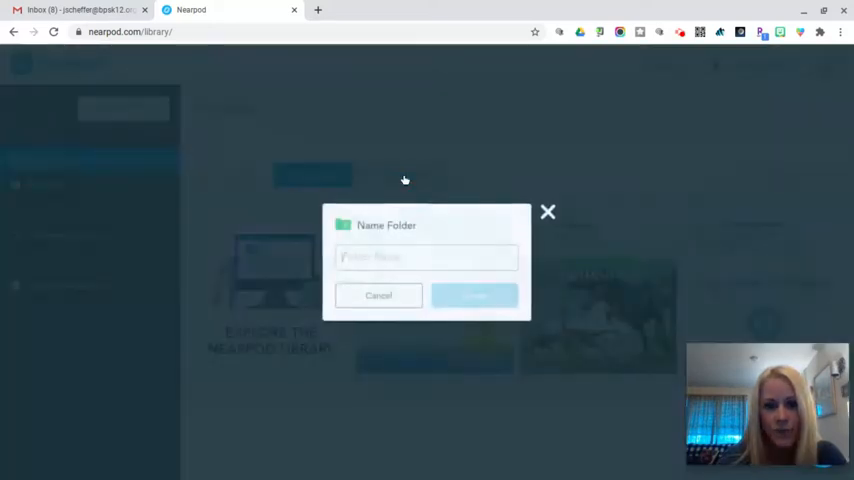
type("S")
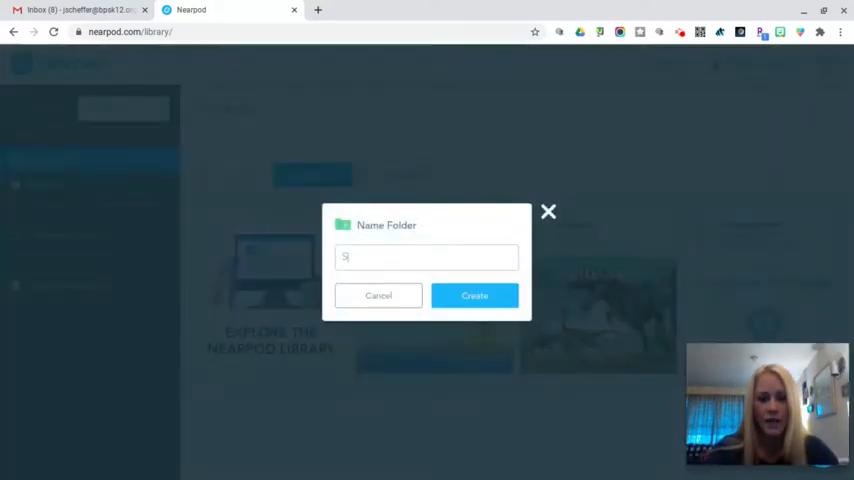
type("Science")
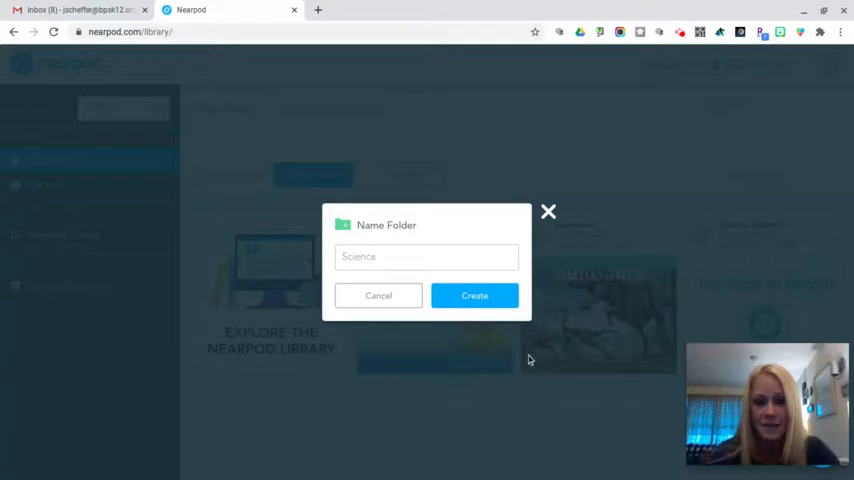
left_click(474, 296)
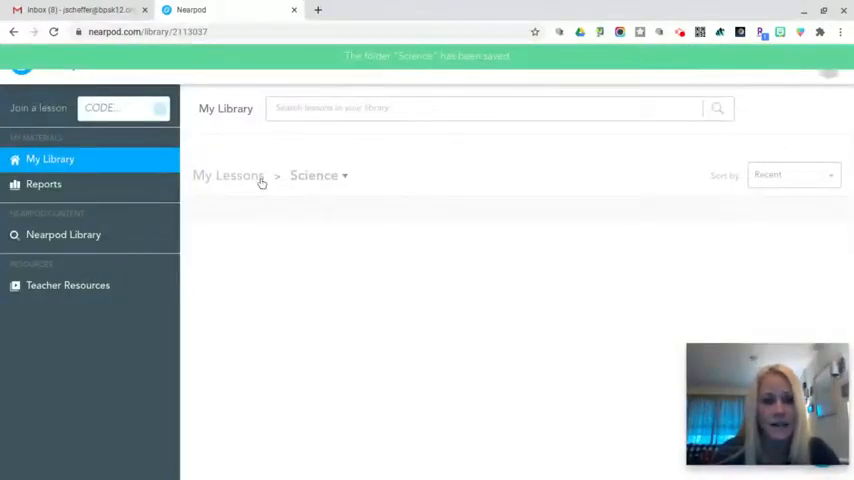
left_click(228, 174)
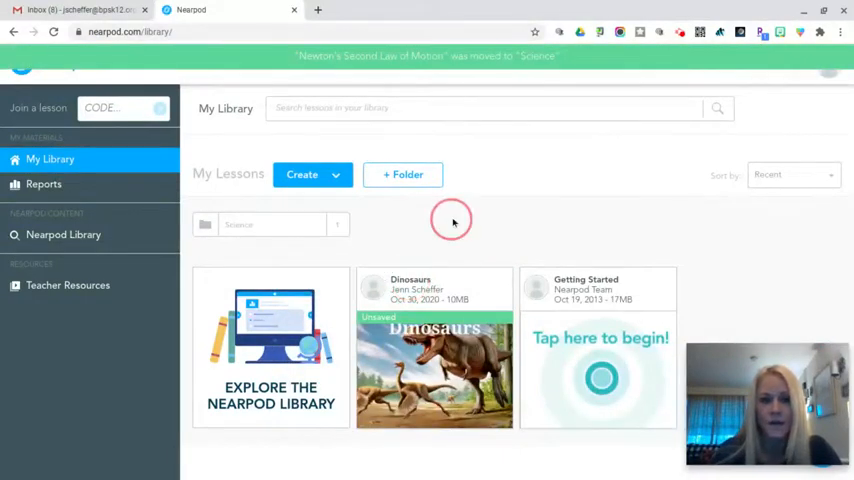
mouse_move(438, 250)
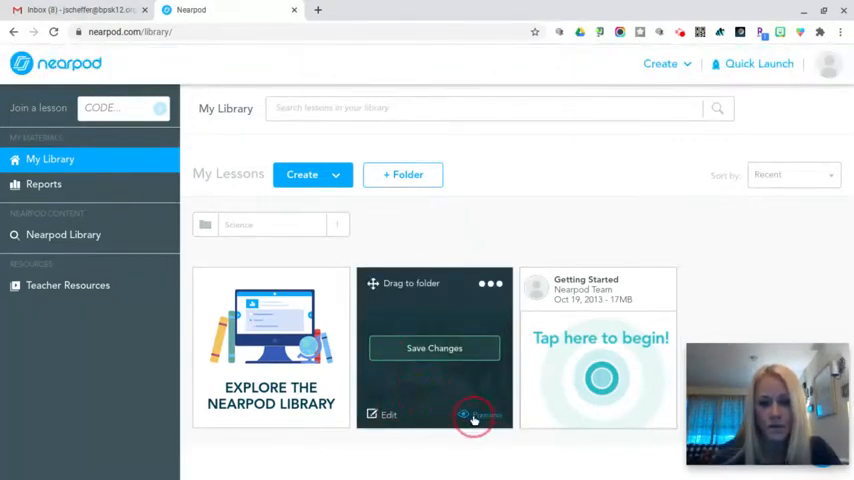
Step: Start a preview of the Dinosaurs lesson from My Library at its title slide
left_click(464, 414)
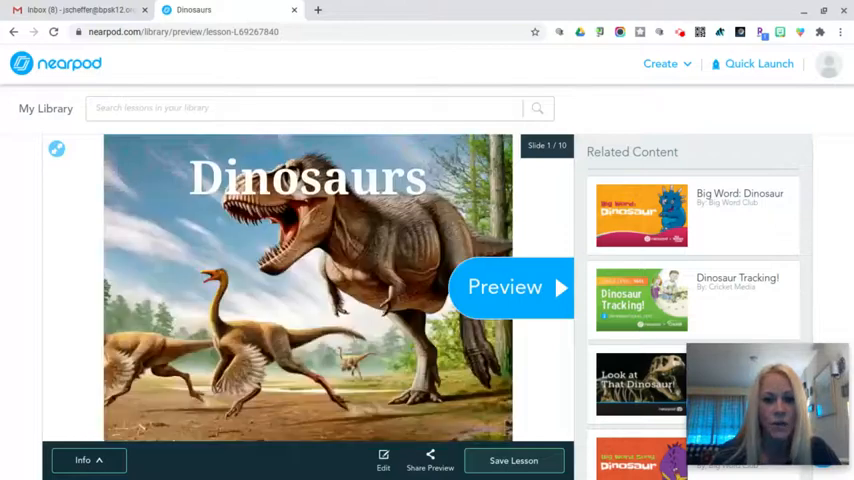
mouse_move(452, 390)
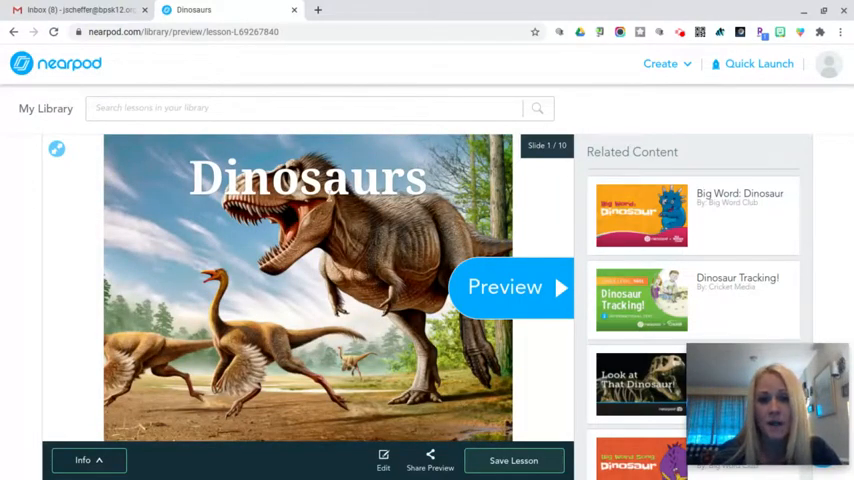
mouse_move(376, 300)
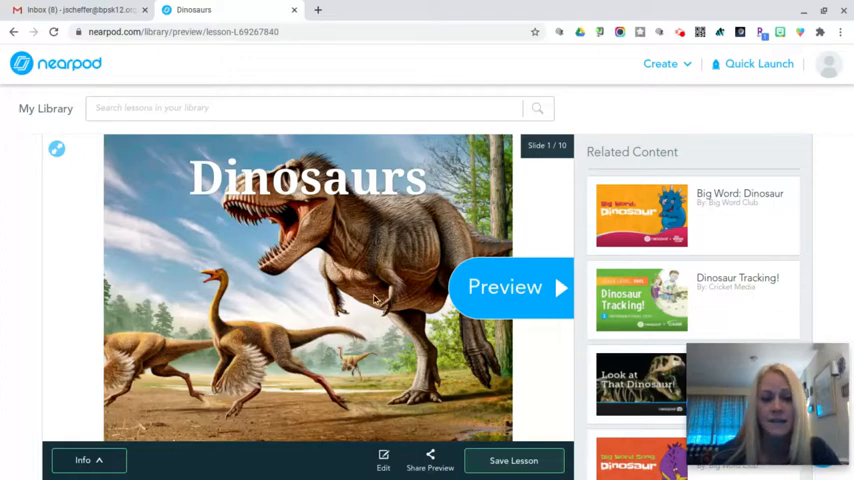
mouse_move(432, 304)
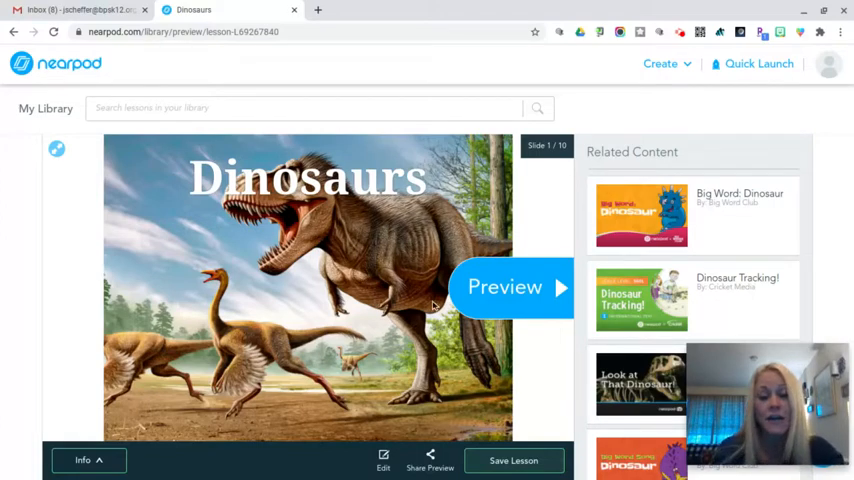
mouse_move(496, 290)
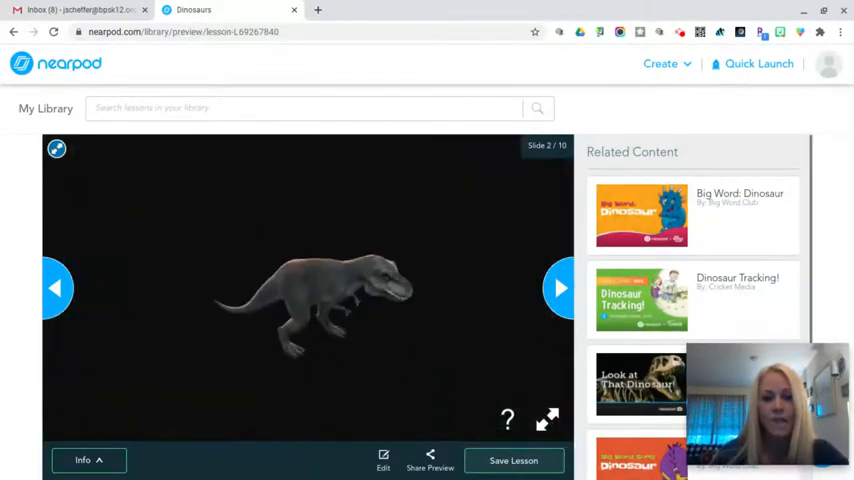
Step: Move past the 3D dinosaur model slide to slide 3's multiple-choice question
left_click(284, 264)
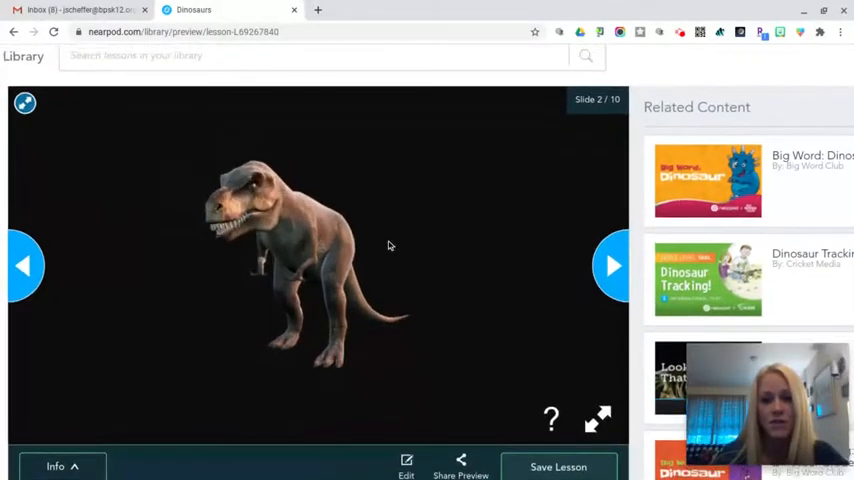
left_click(612, 264)
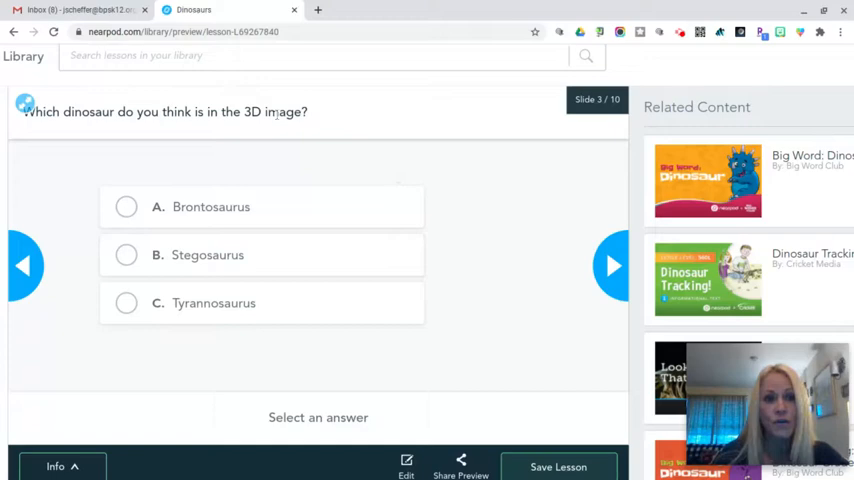
mouse_move(300, 188)
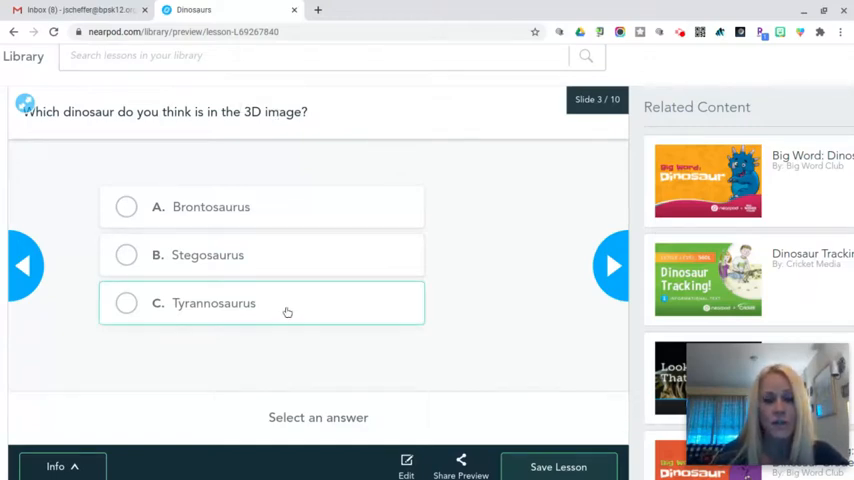
mouse_move(572, 304)
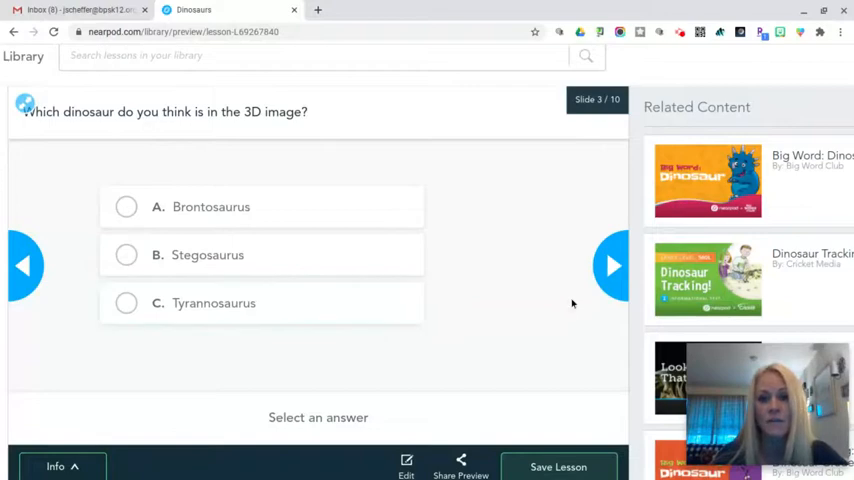
Step: View the slide 4 prior-knowledge board, activate its Share thoughts field, and continue to slide 5
left_click(612, 264)
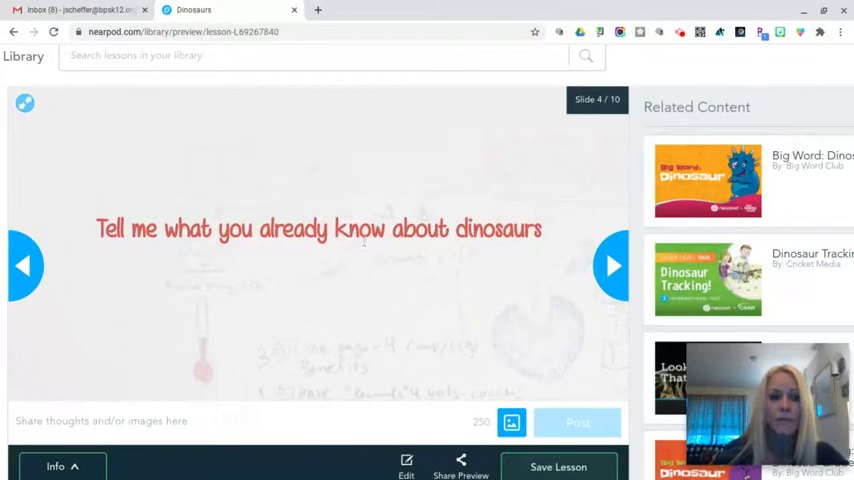
mouse_move(176, 402)
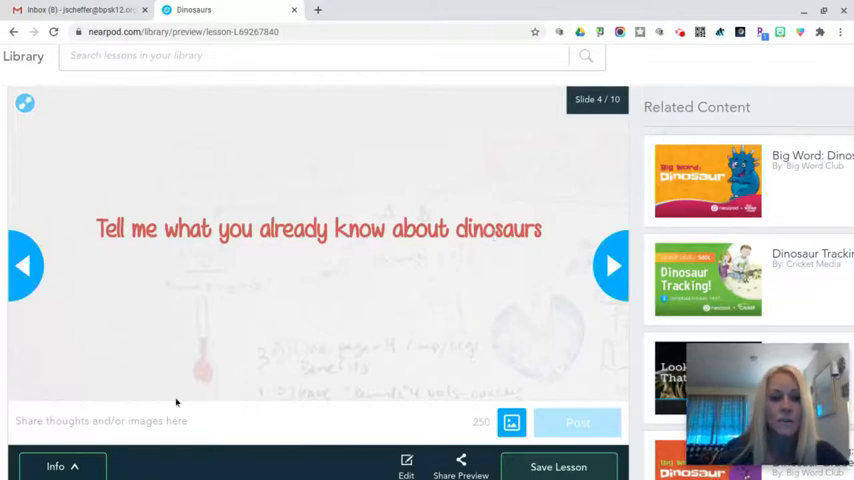
left_click(100, 420)
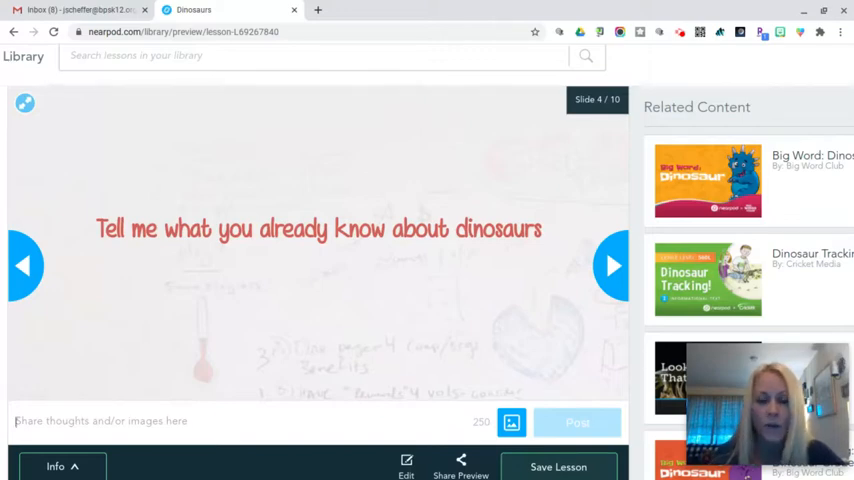
mouse_move(196, 292)
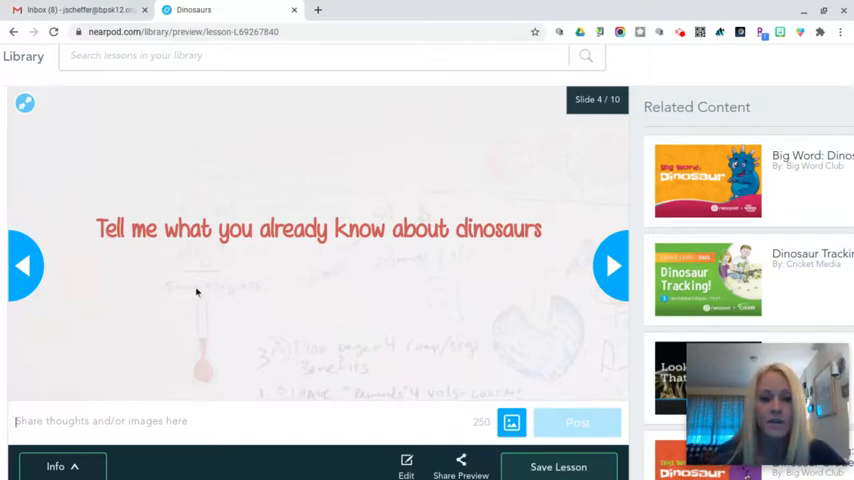
mouse_move(330, 292)
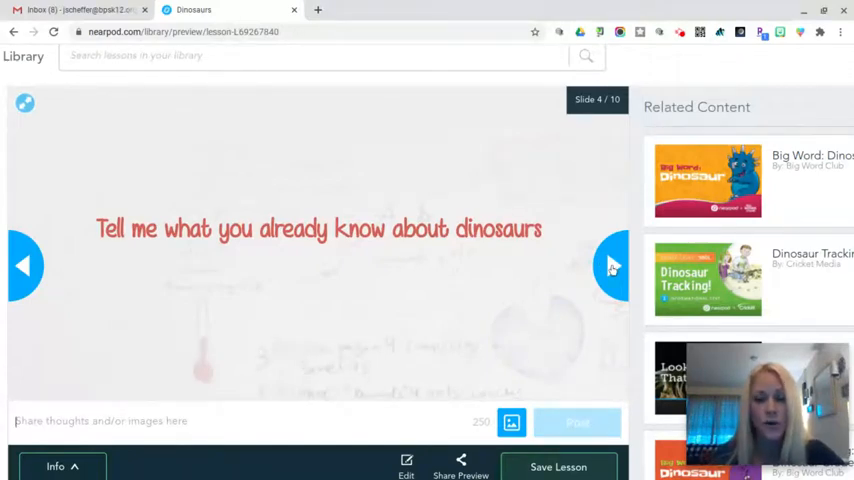
left_click(612, 264)
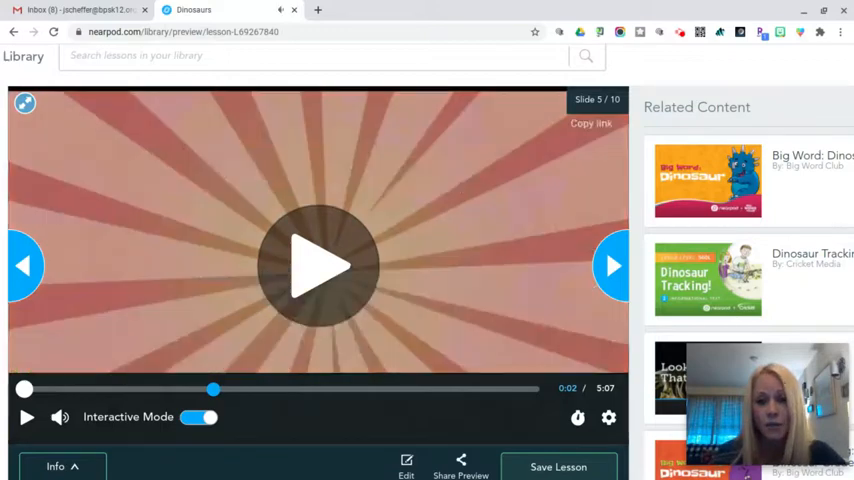
mouse_move(72, 304)
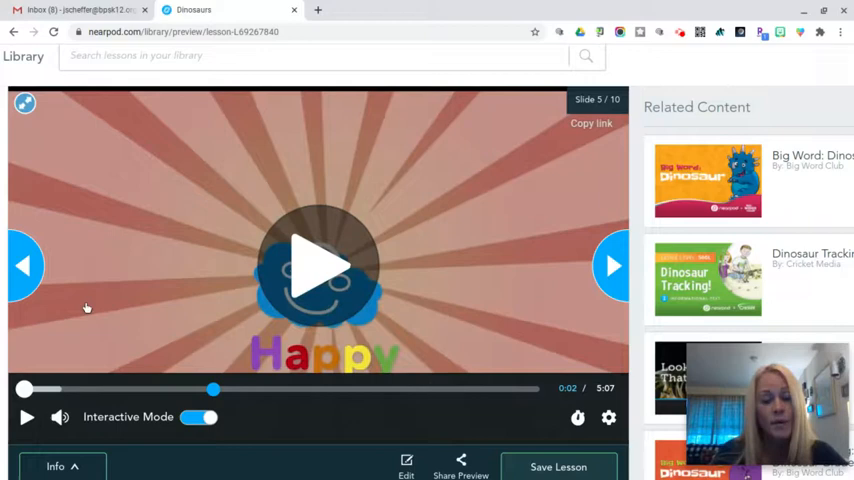
mouse_move(88, 456)
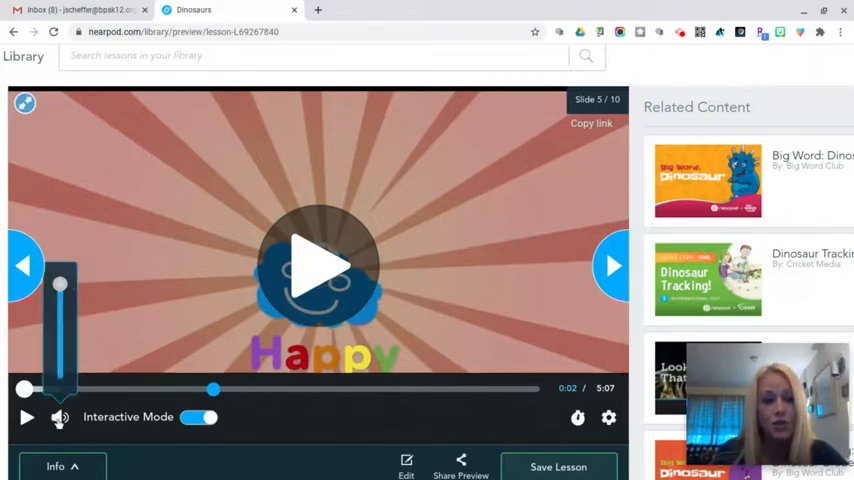
Step: Adjust the slide 5 video's volume and advance to the slide 6 open-ended question
left_click(58, 416)
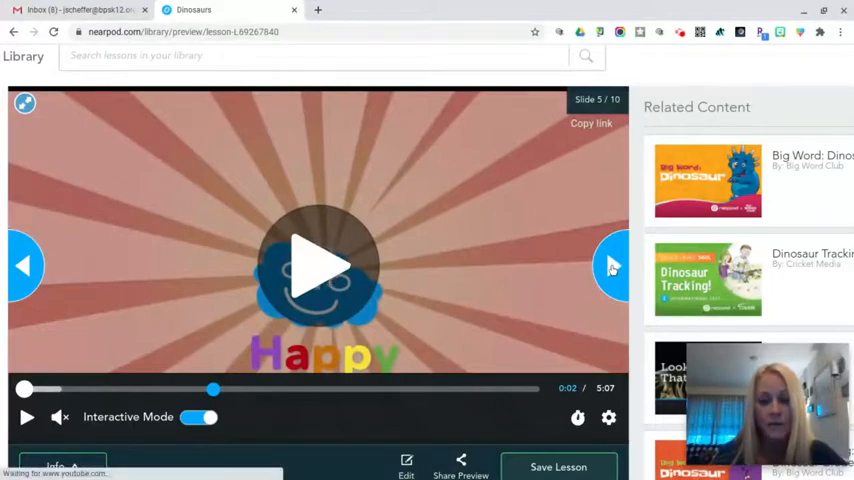
left_click(612, 264)
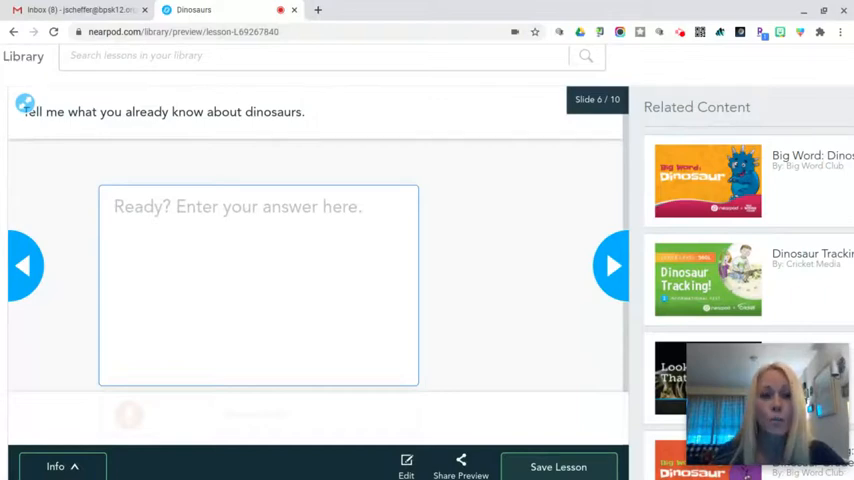
mouse_move(558, 224)
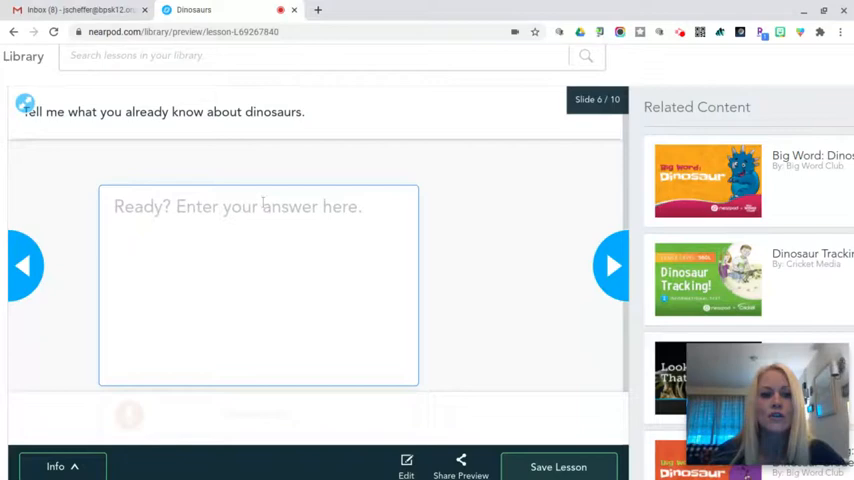
mouse_move(416, 228)
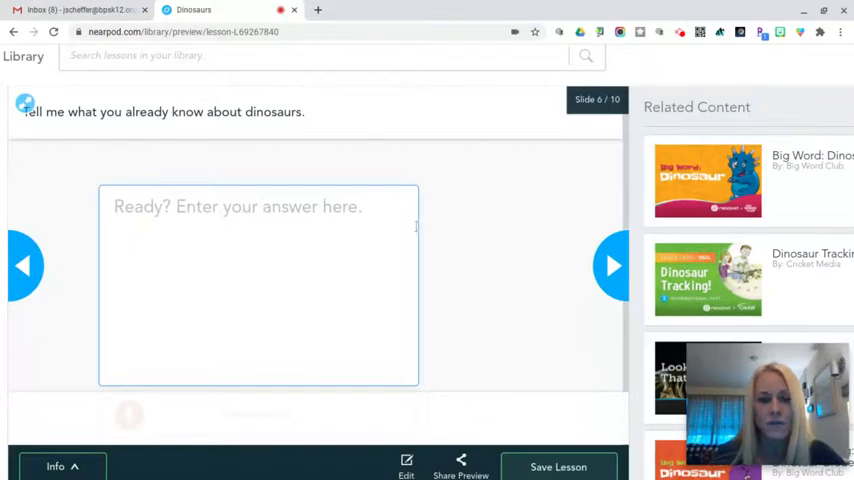
Step: Submit the slide 6 answer about dinosaurs and continue to the slide 7 fill-in-the-blanks
left_click(612, 264)
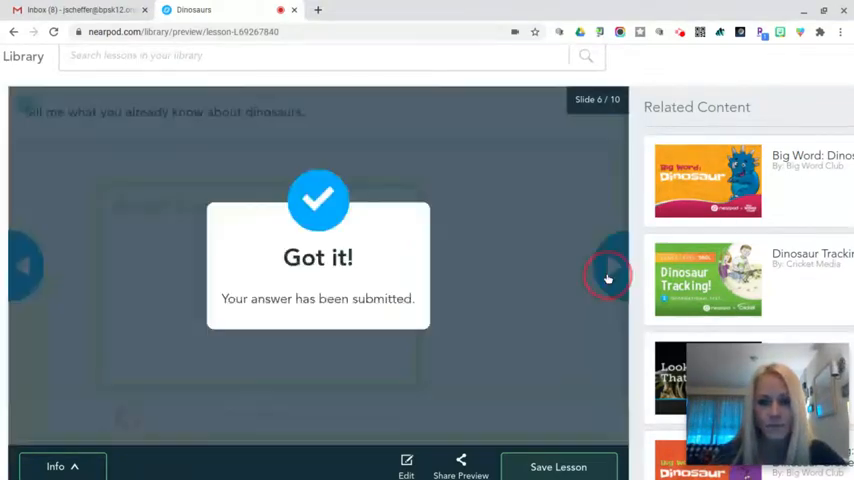
left_click(608, 264)
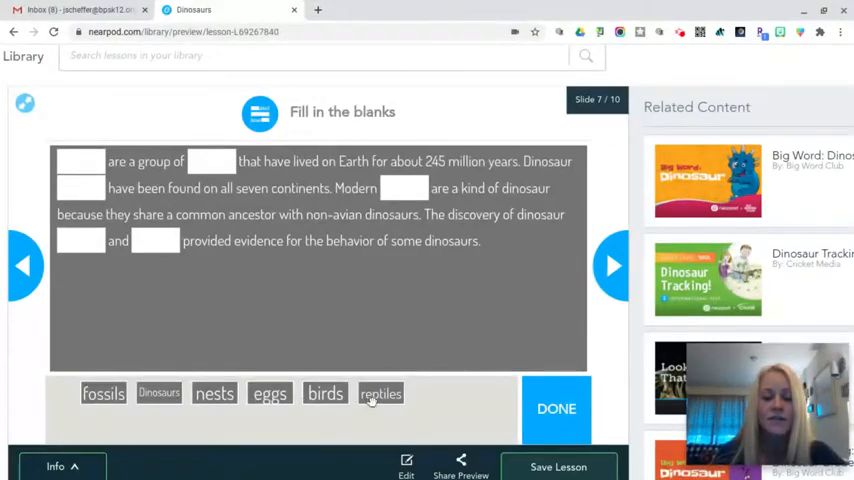
mouse_move(326, 324)
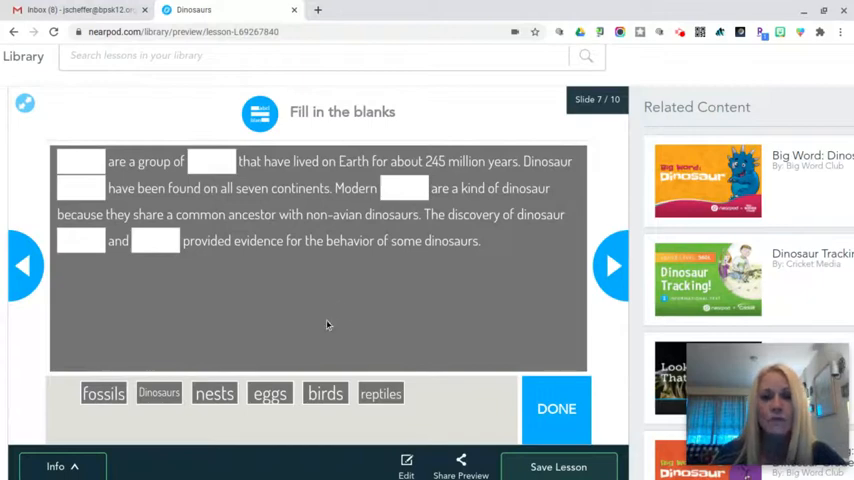
mouse_move(356, 300)
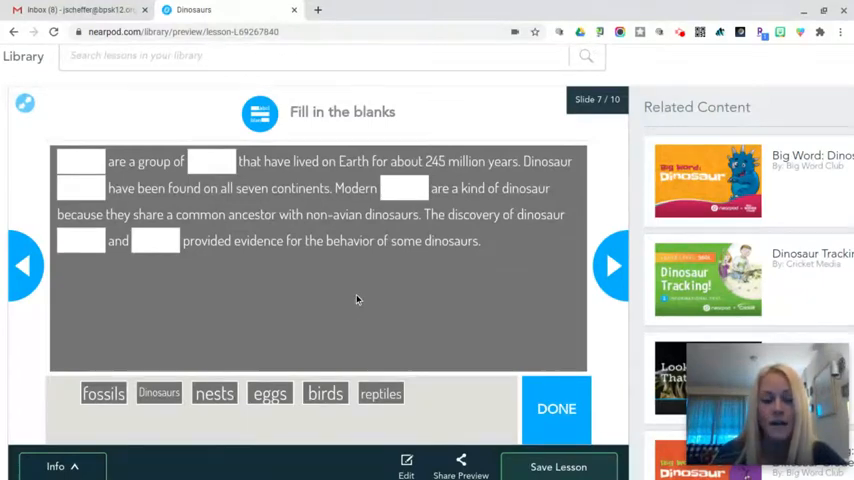
mouse_move(544, 264)
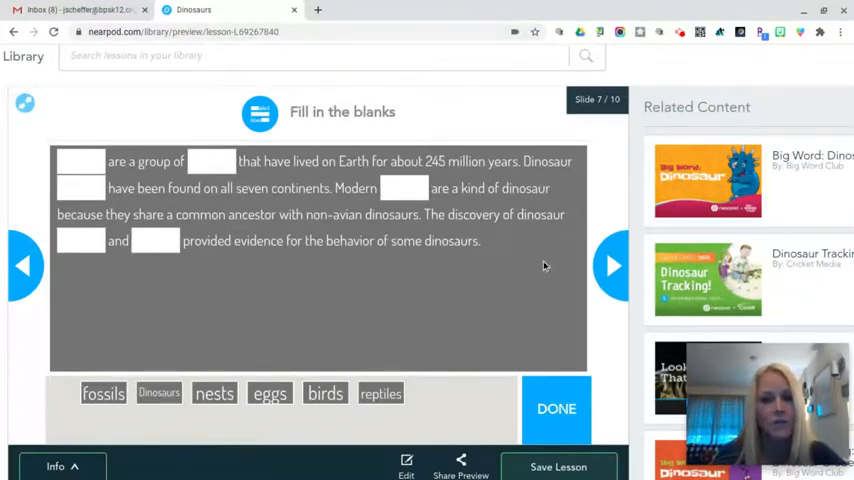
mouse_move(584, 272)
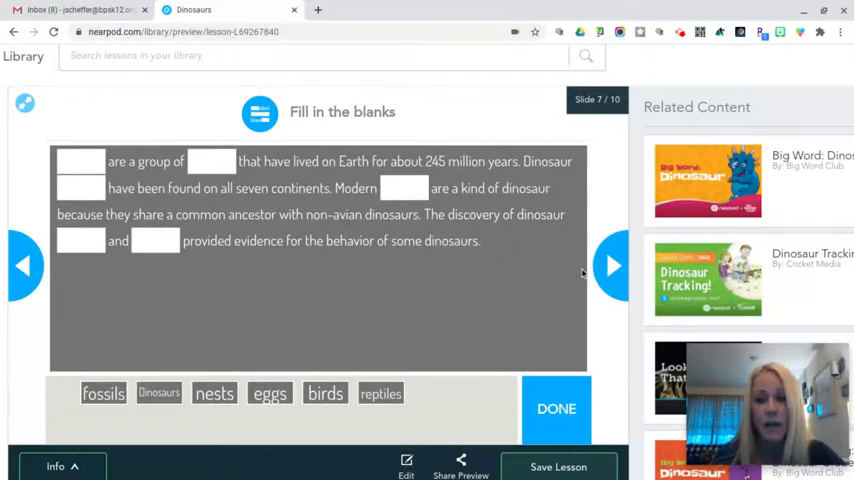
Step: Leave the fill-in-the-blanks passage and continue to the slide 8 Memory Test game
left_click(612, 264)
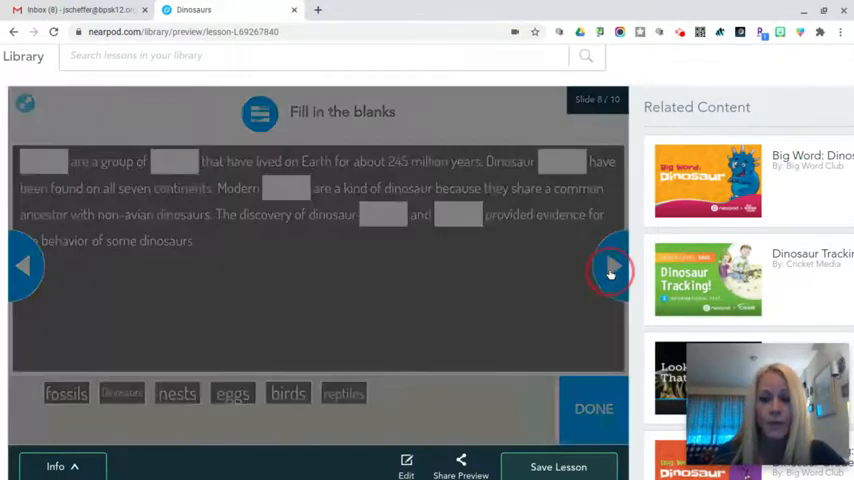
left_click(612, 264)
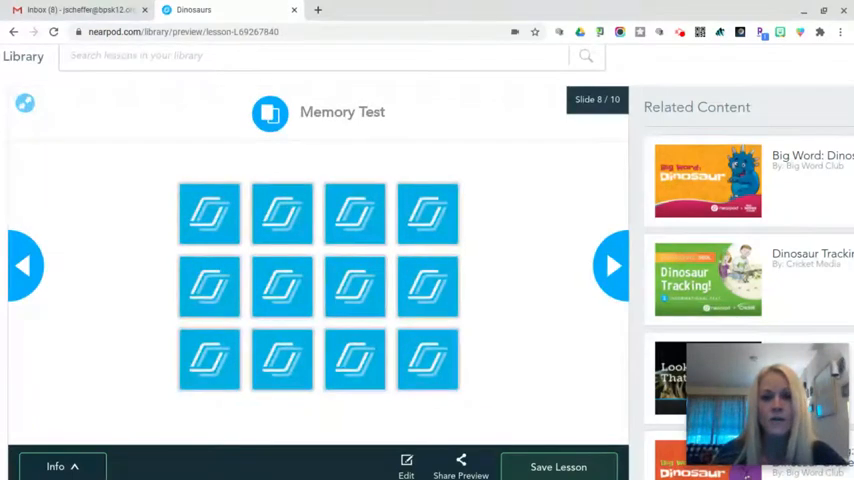
Step: Flip memory cards until the matching velociraptor pair is turned up
left_click(428, 212)
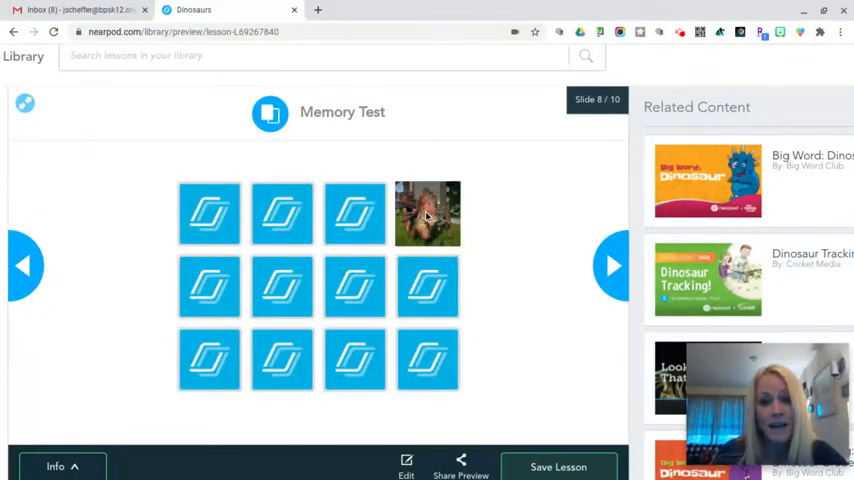
left_click(428, 214)
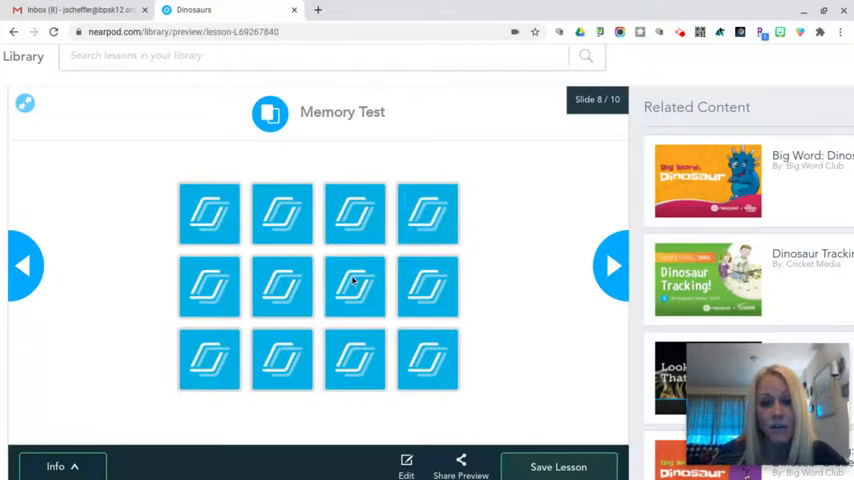
left_click(280, 214)
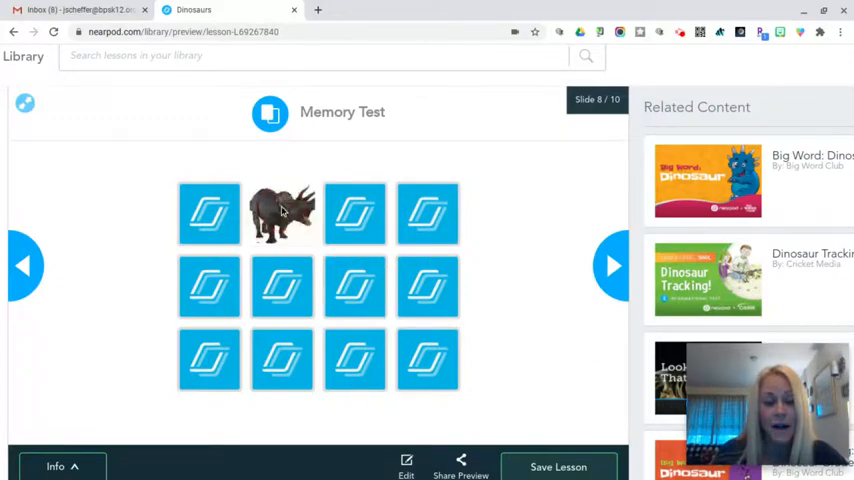
left_click(280, 214)
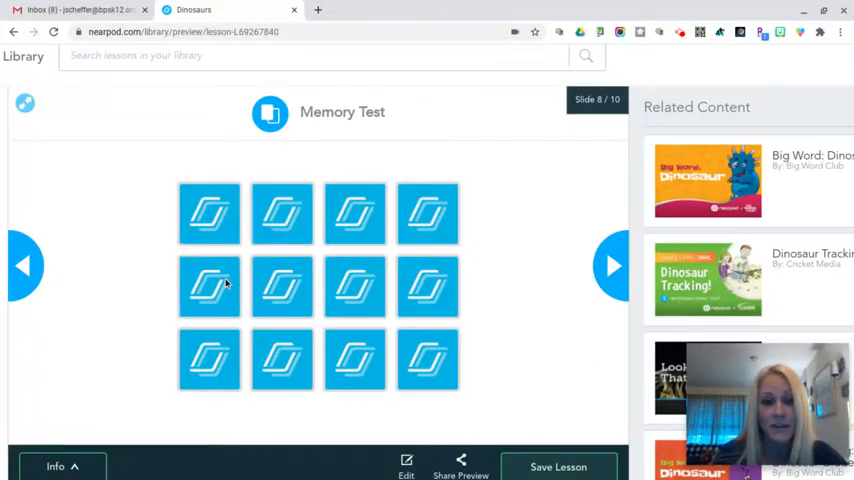
left_click(208, 214)
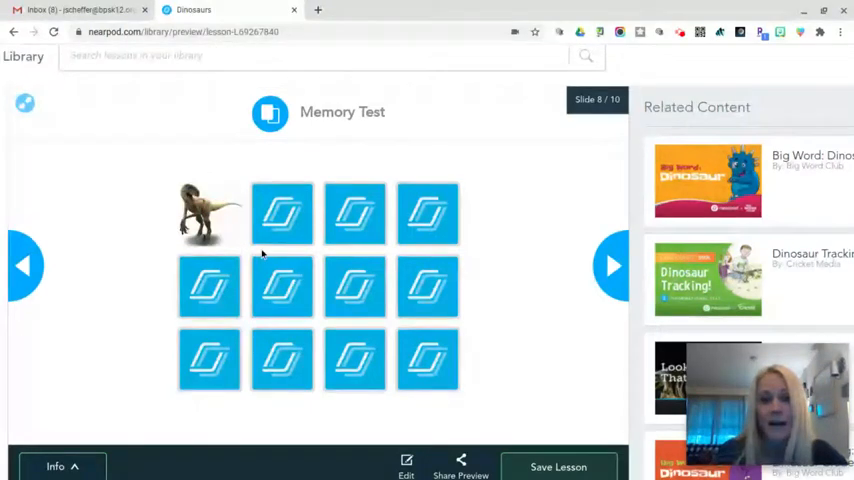
left_click(280, 288)
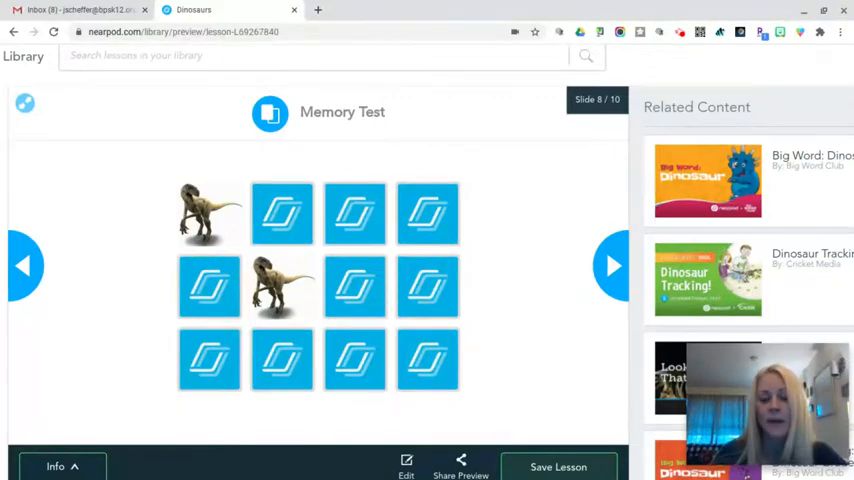
mouse_move(524, 298)
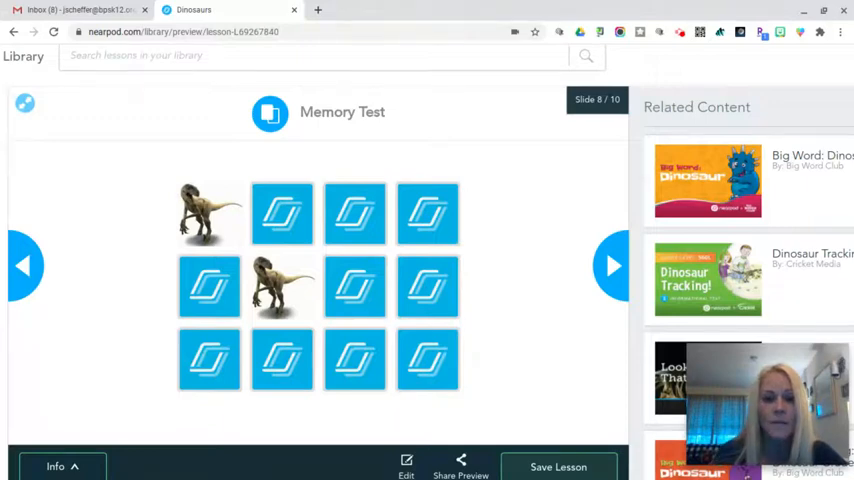
mouse_move(540, 288)
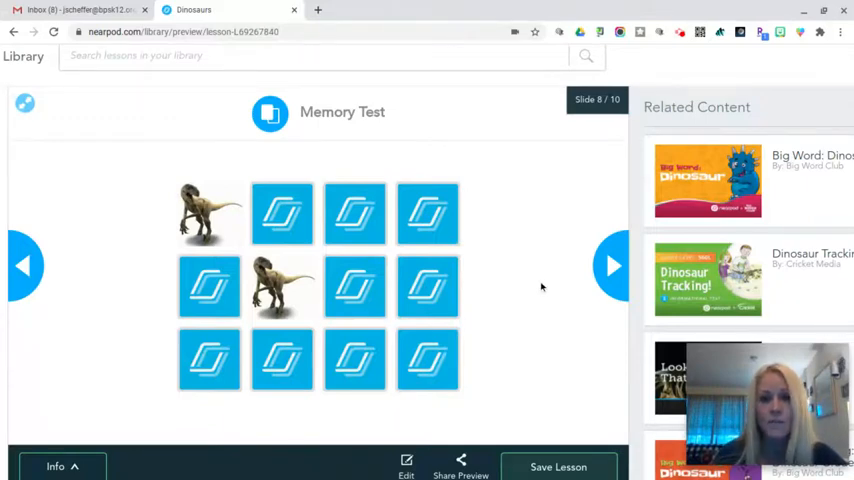
mouse_move(612, 264)
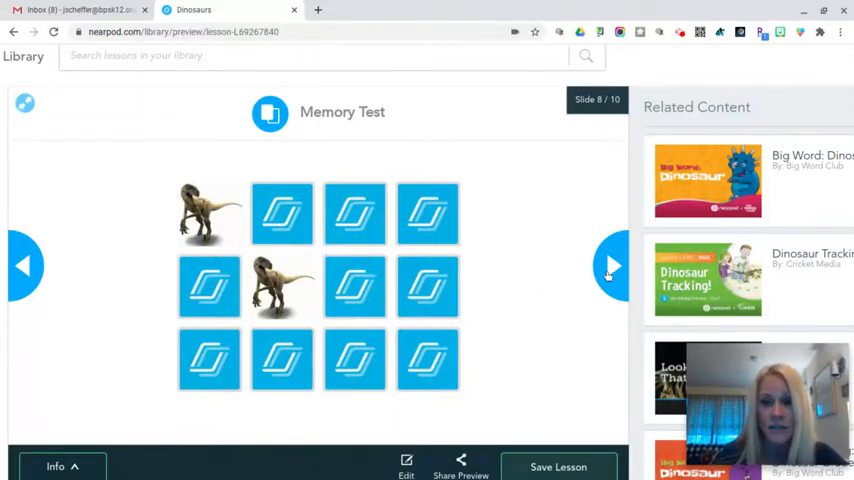
Step: Advance the preview to slide 9, the one-question quiz
left_click(612, 264)
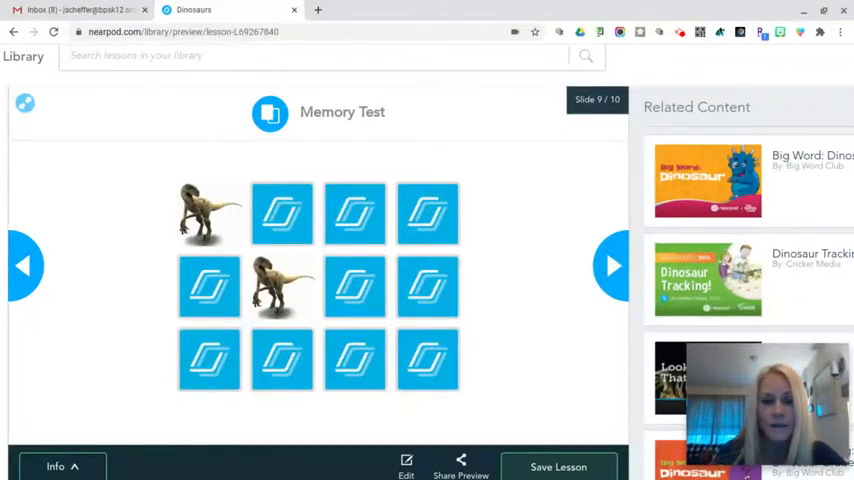
left_click(612, 264)
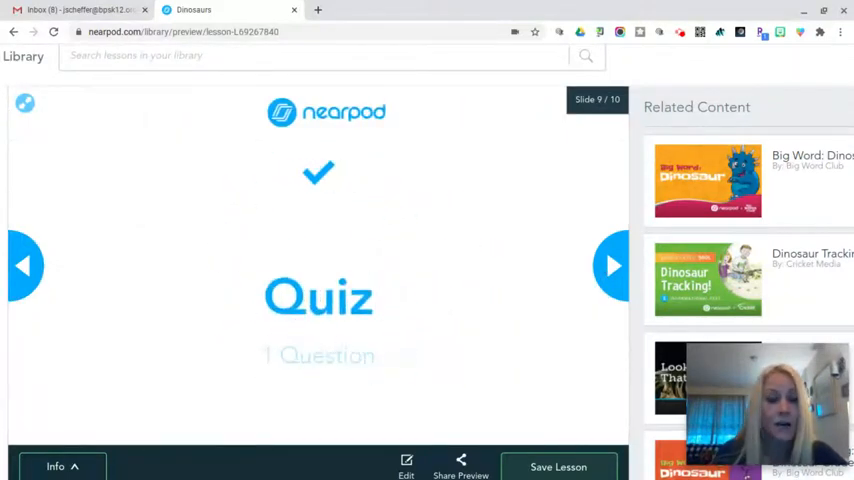
Step: Reveal the true/false question that all dinosaurs were meat eaters, then reach the Draw It slide
left_click(612, 264)
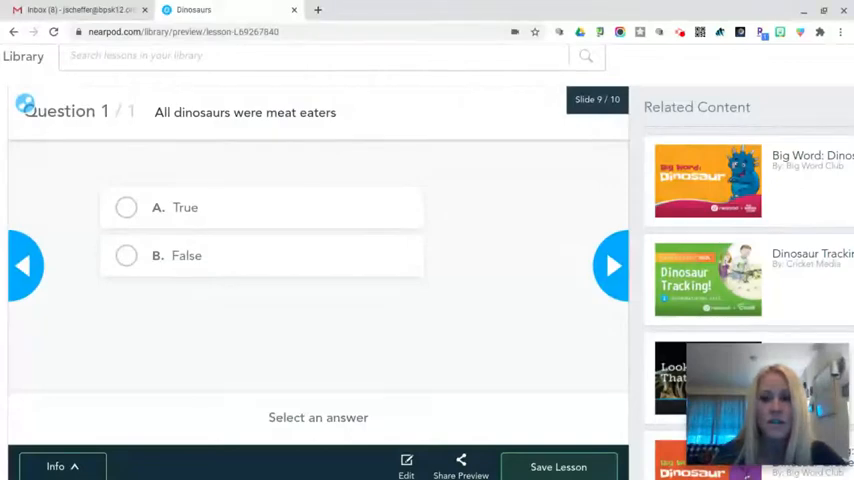
mouse_move(590, 278)
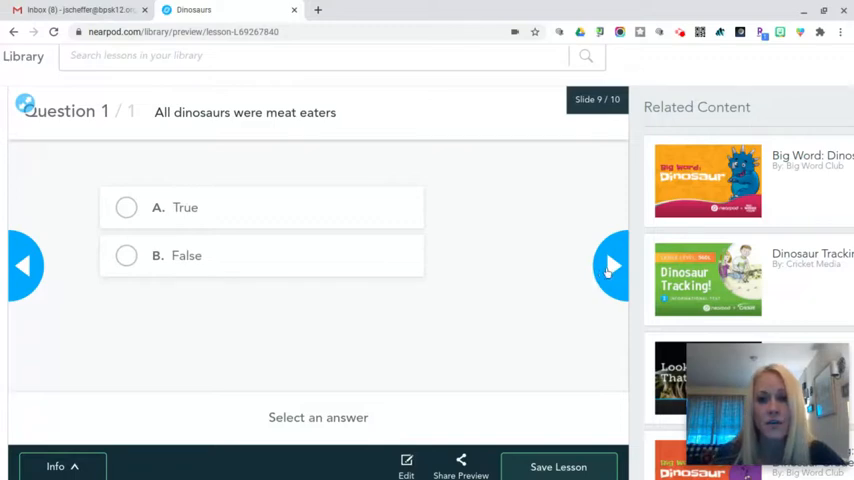
left_click(612, 264)
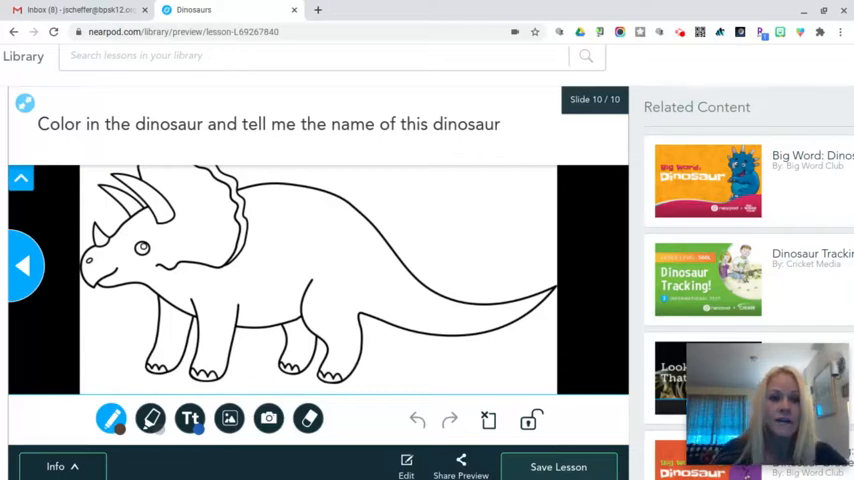
mouse_move(440, 236)
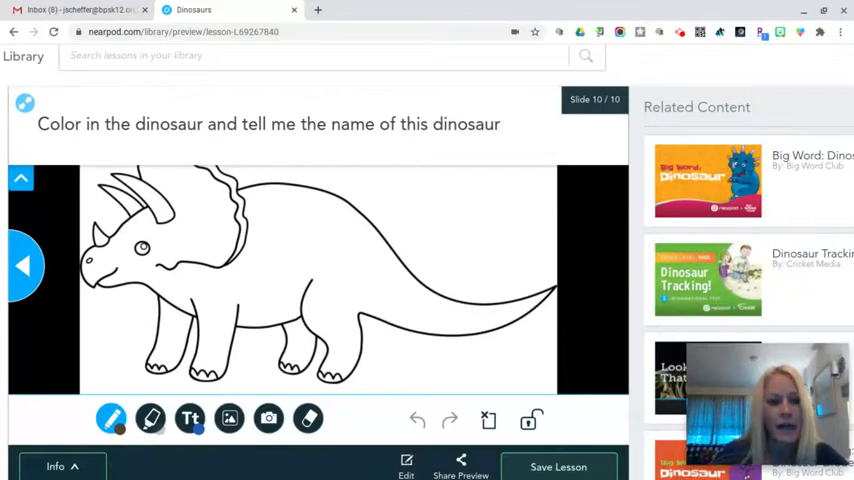
Step: Leave the color-the-dinosaur slide and open the Dinosaurs lesson in the editor
left_click(150, 418)
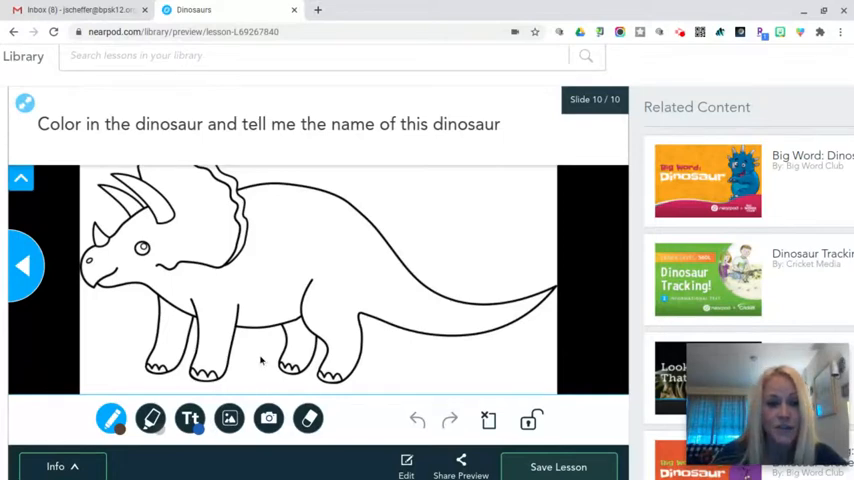
left_click(230, 418)
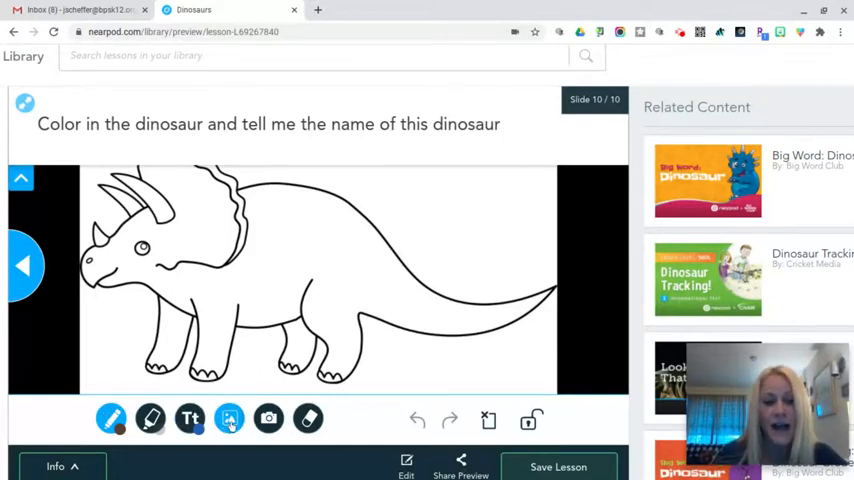
left_click(268, 418)
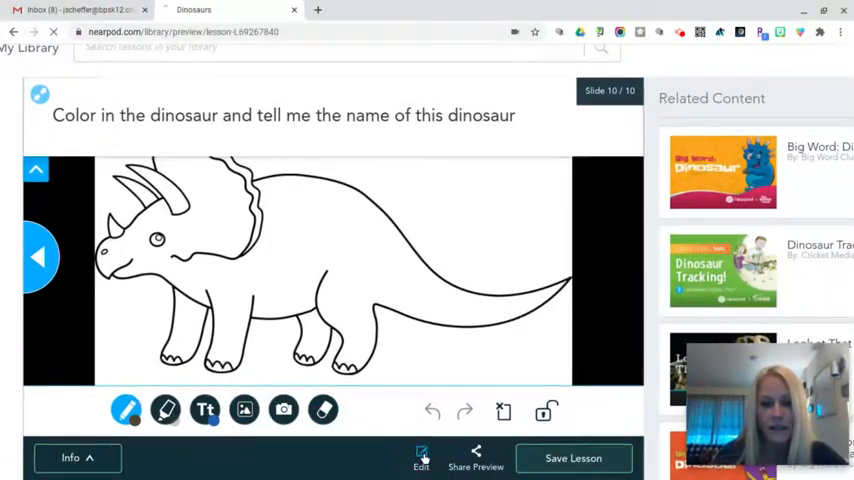
left_click(420, 456)
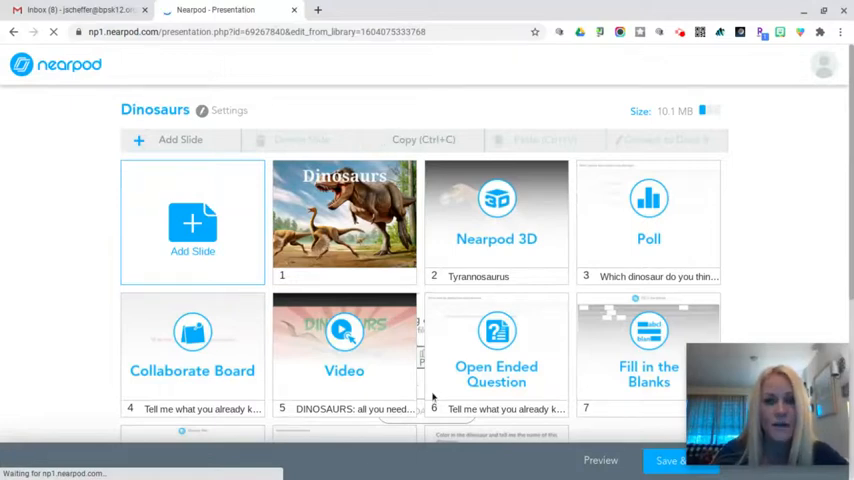
Step: Bring up Add Slide content choices and browse the Nearpod 3D model gallery
scroll("down", 3)
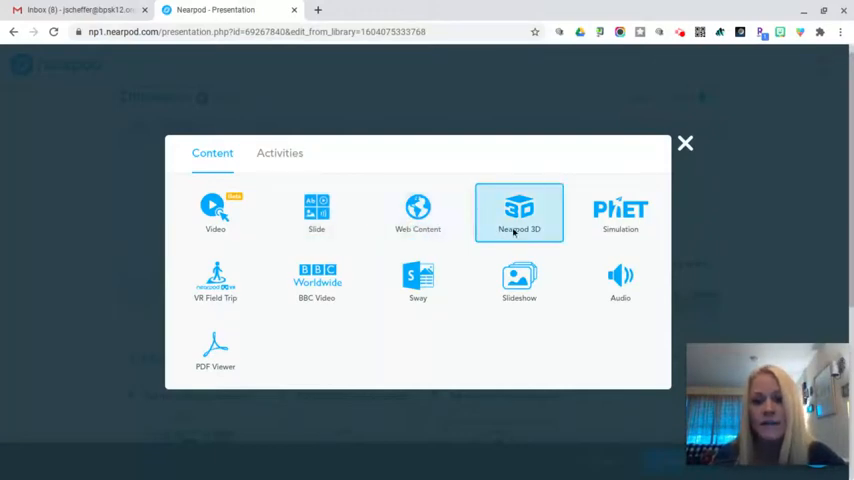
left_click(520, 212)
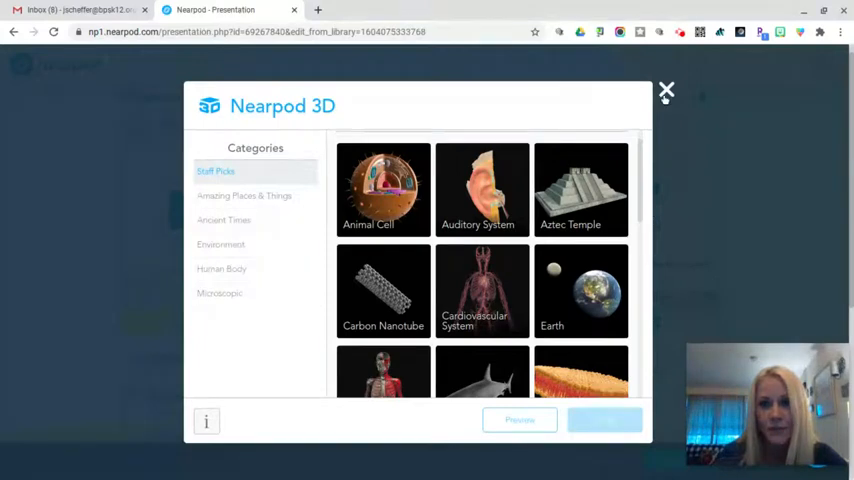
left_click(666, 92)
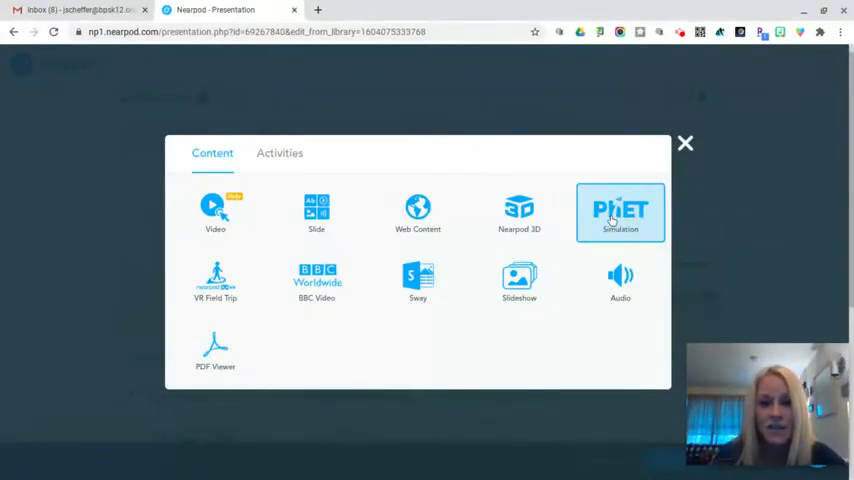
mouse_move(216, 282)
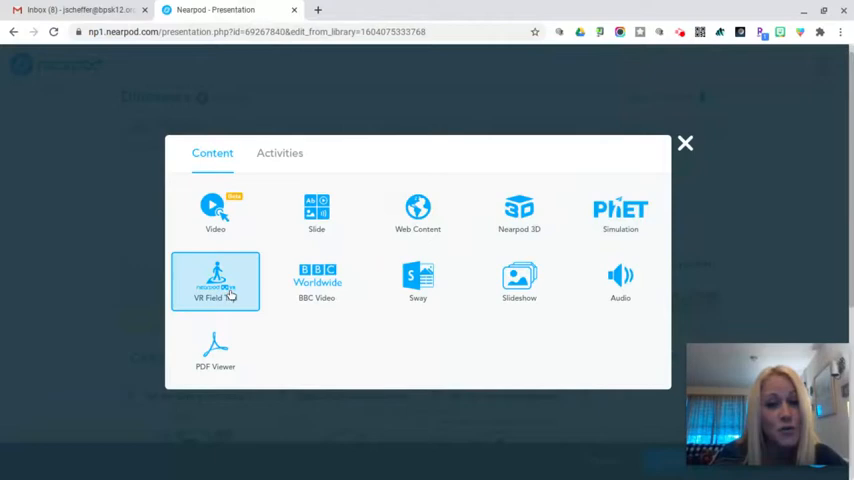
mouse_move(520, 280)
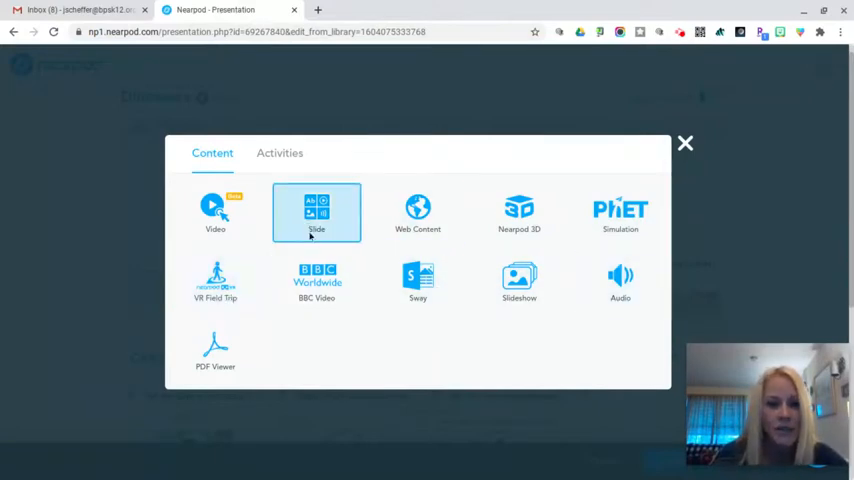
left_click(280, 152)
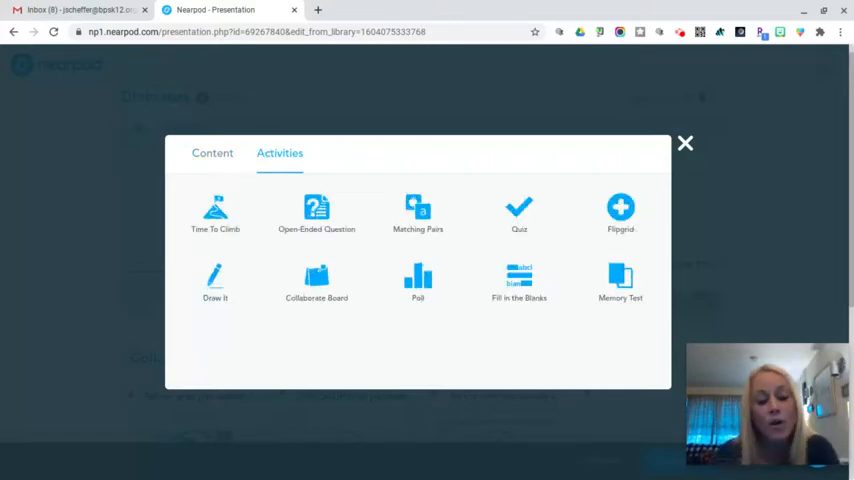
Step: Switch the Add Slide dialog to Activities, then close it without adding a slide
left_click(316, 212)
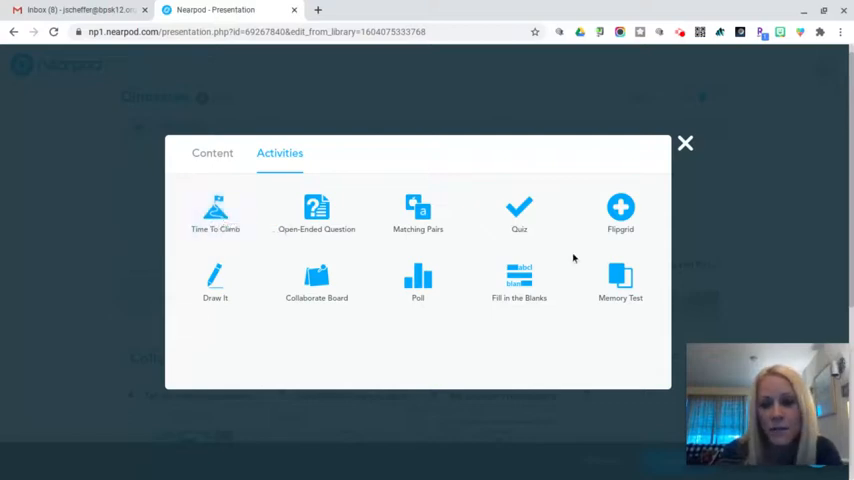
mouse_move(476, 352)
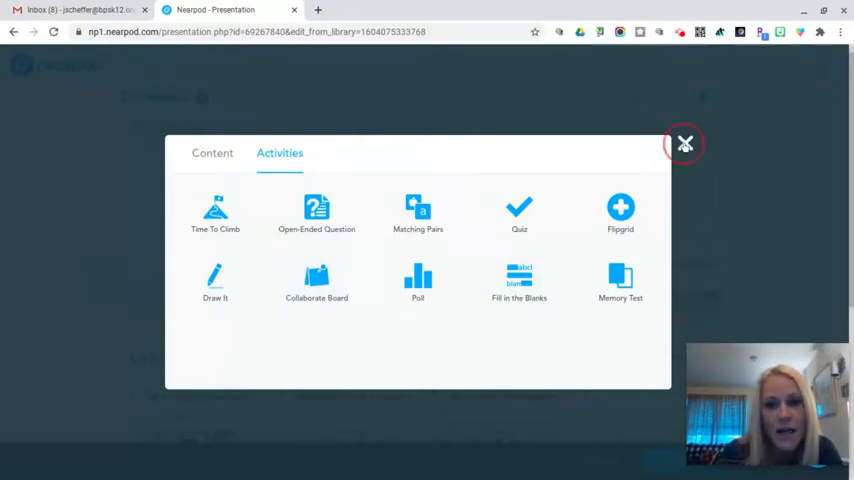
left_click(684, 144)
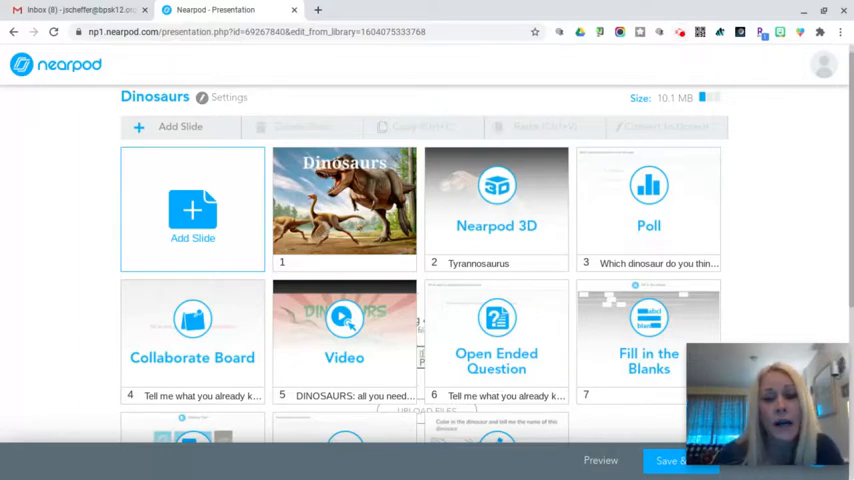
mouse_move(680, 48)
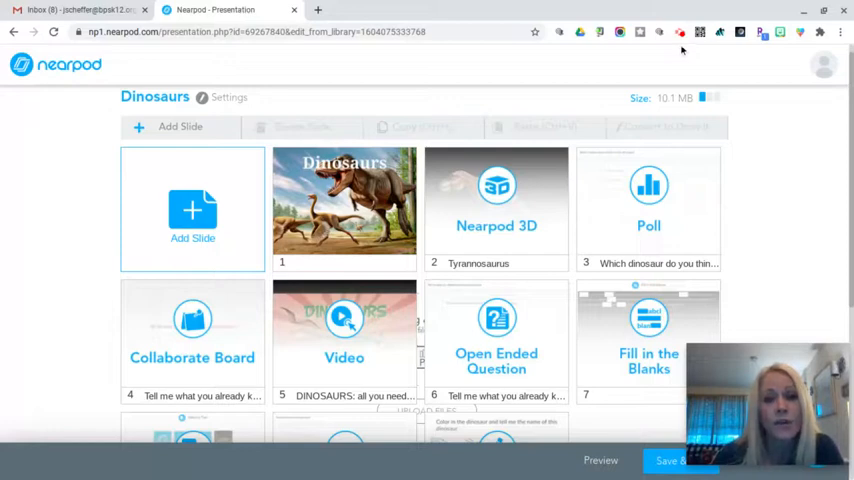